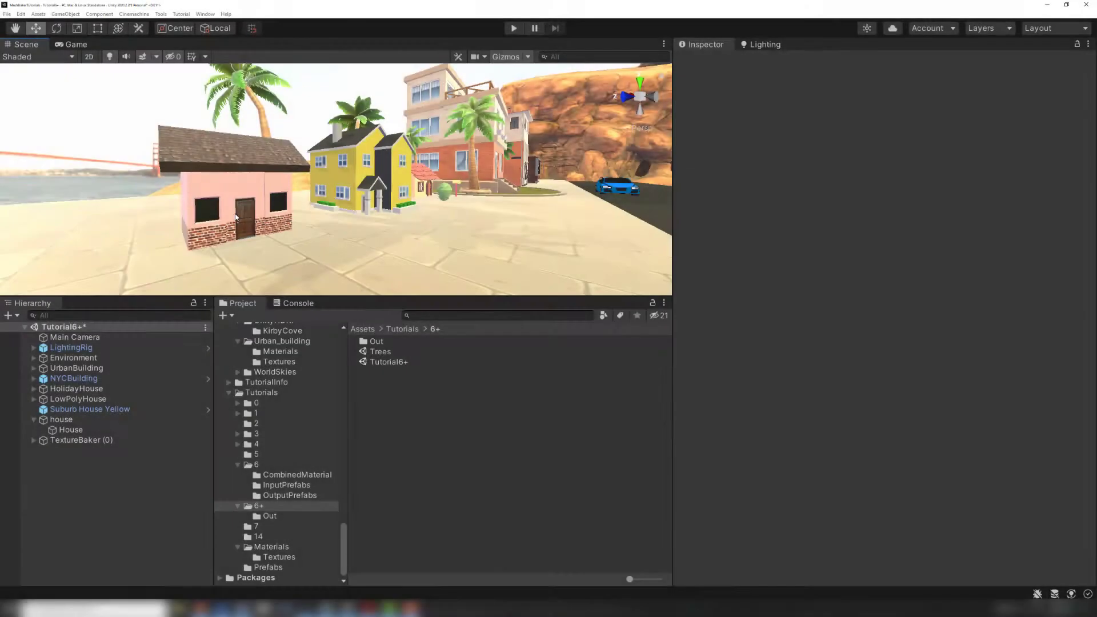
# Step: Inspect the holiday house mesh and the materials it uses
pyautogui.click(69, 429)
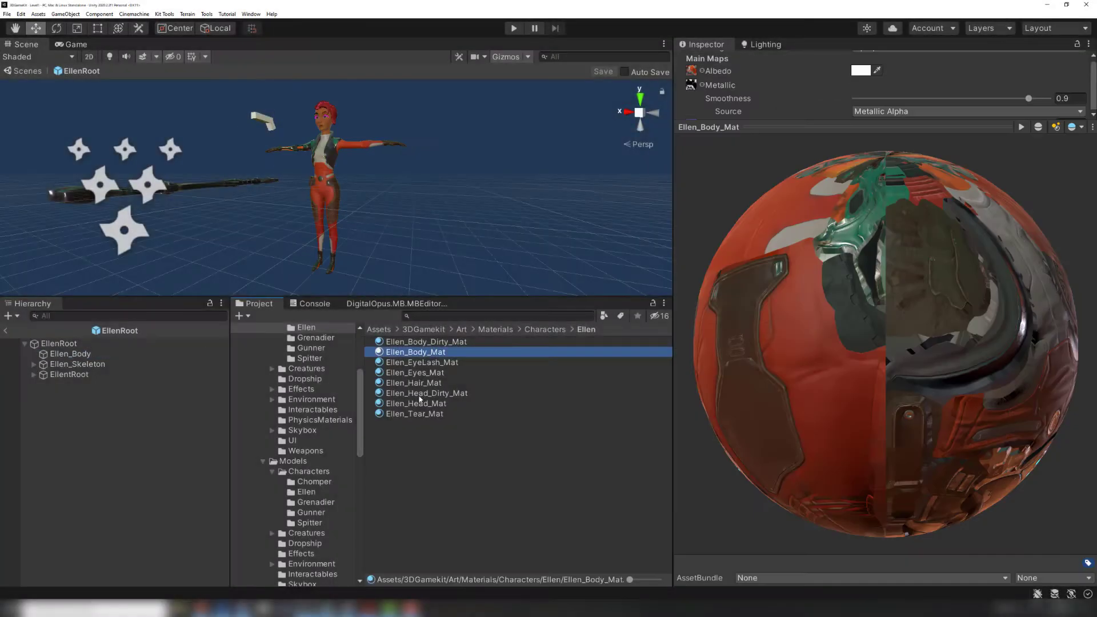
pyautogui.click(426, 392)
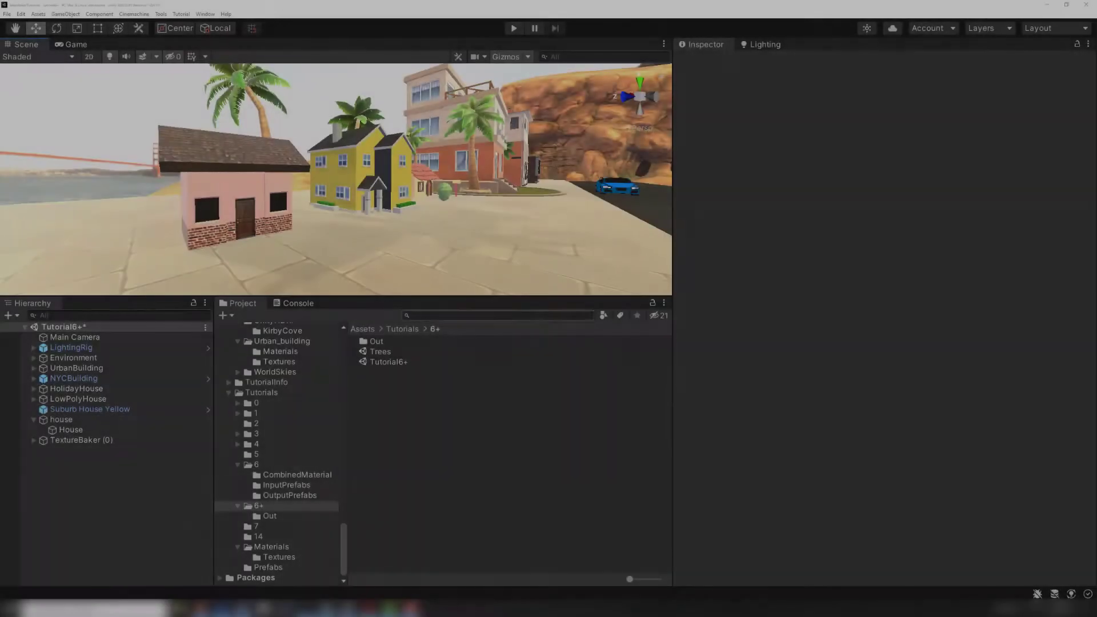
pyautogui.click(71, 430)
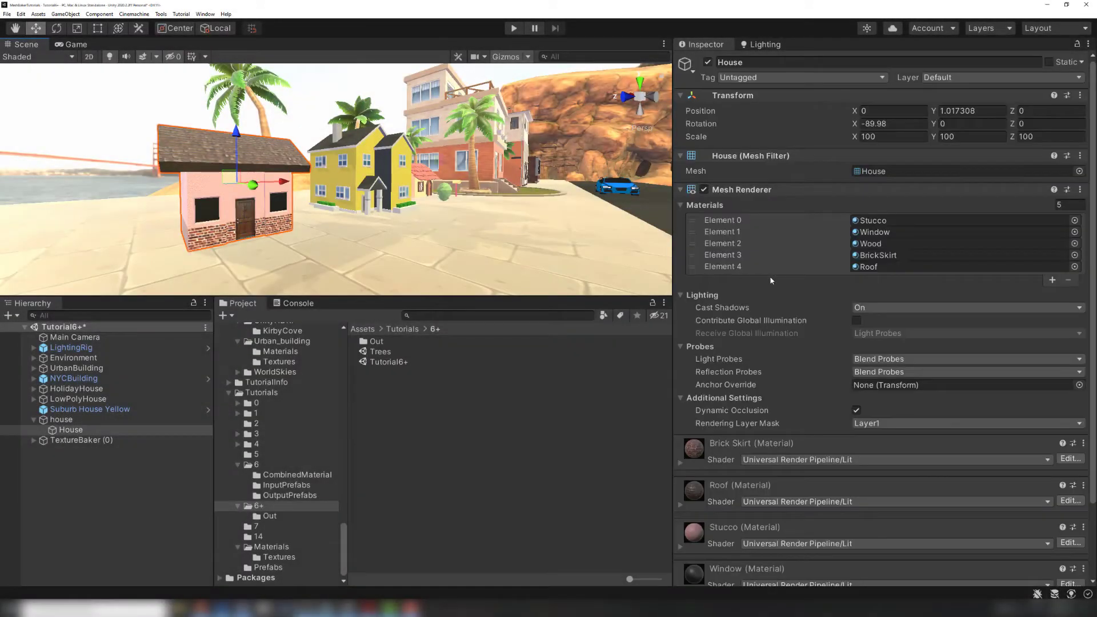
pyautogui.scroll(-3)
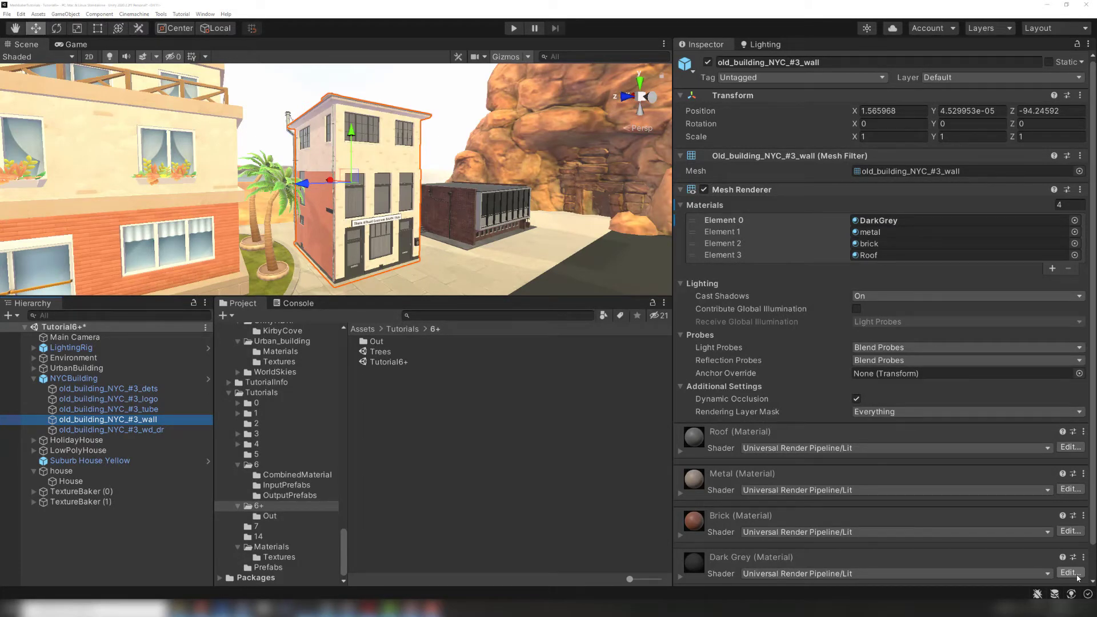
pyautogui.moveTo(448, 495)
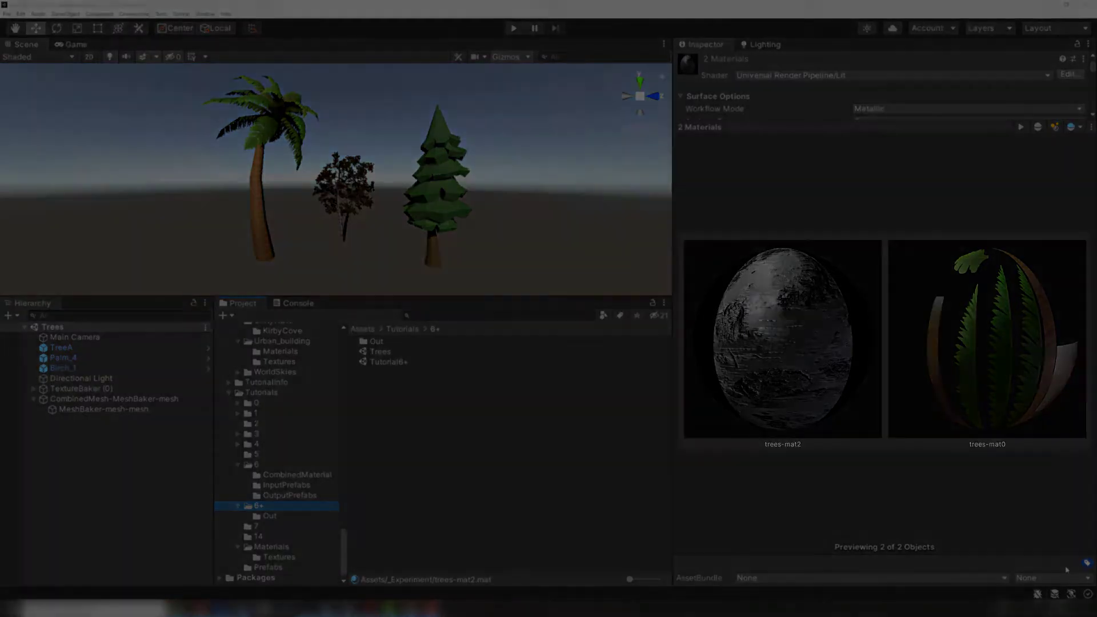
# Step: Add a TextureBaker holding 37 objects and map 26 source materials into one submesh
pyautogui.click(66, 13)
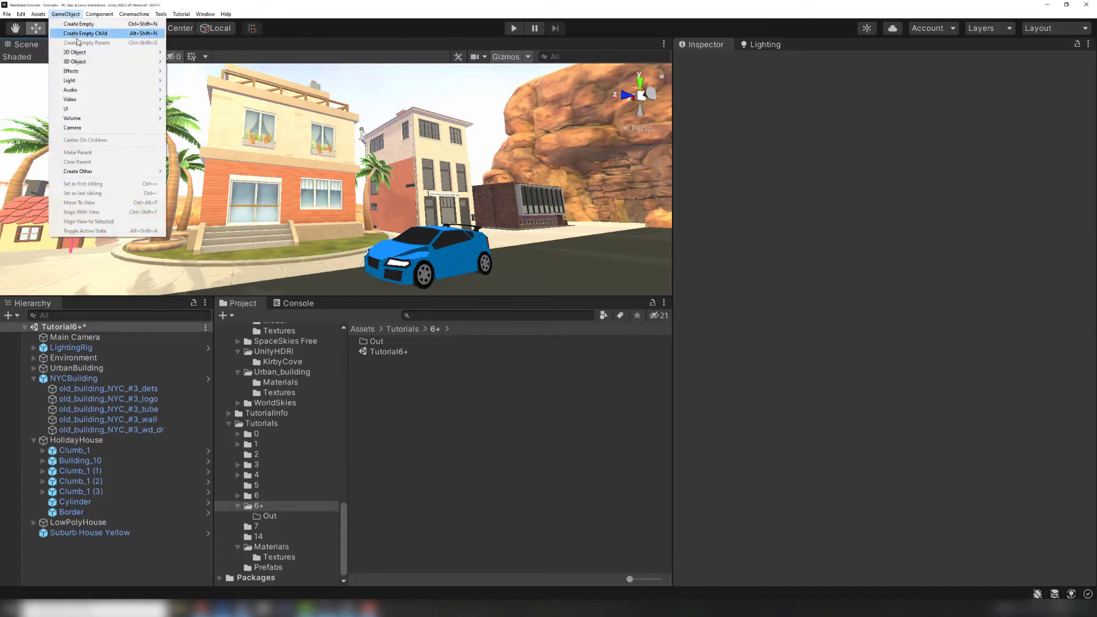
pyautogui.moveTo(78, 171)
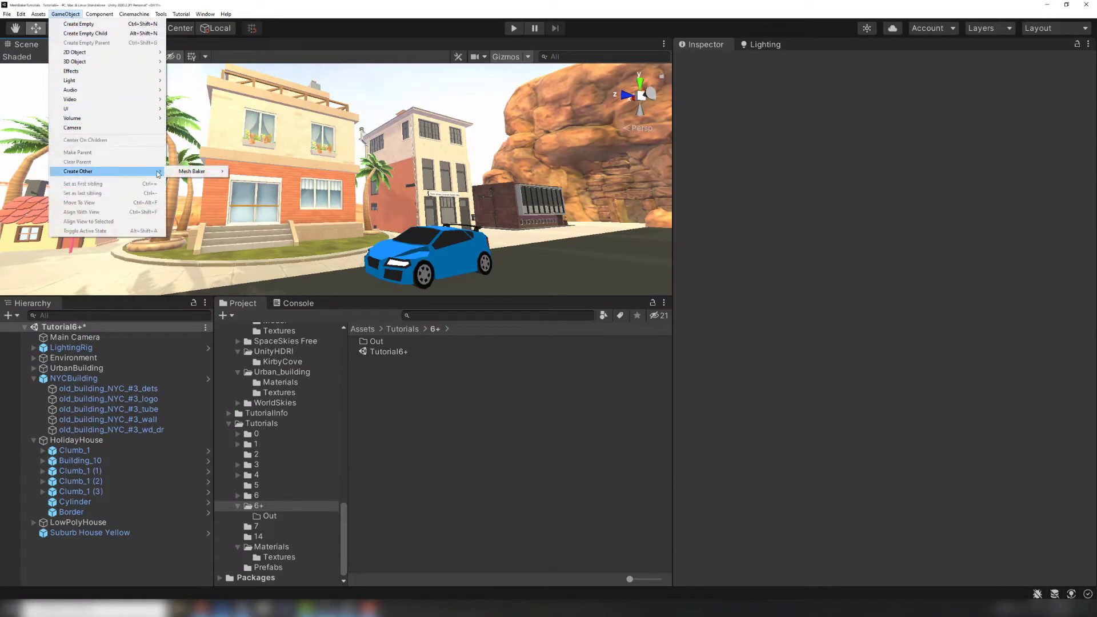
pyautogui.click(191, 170)
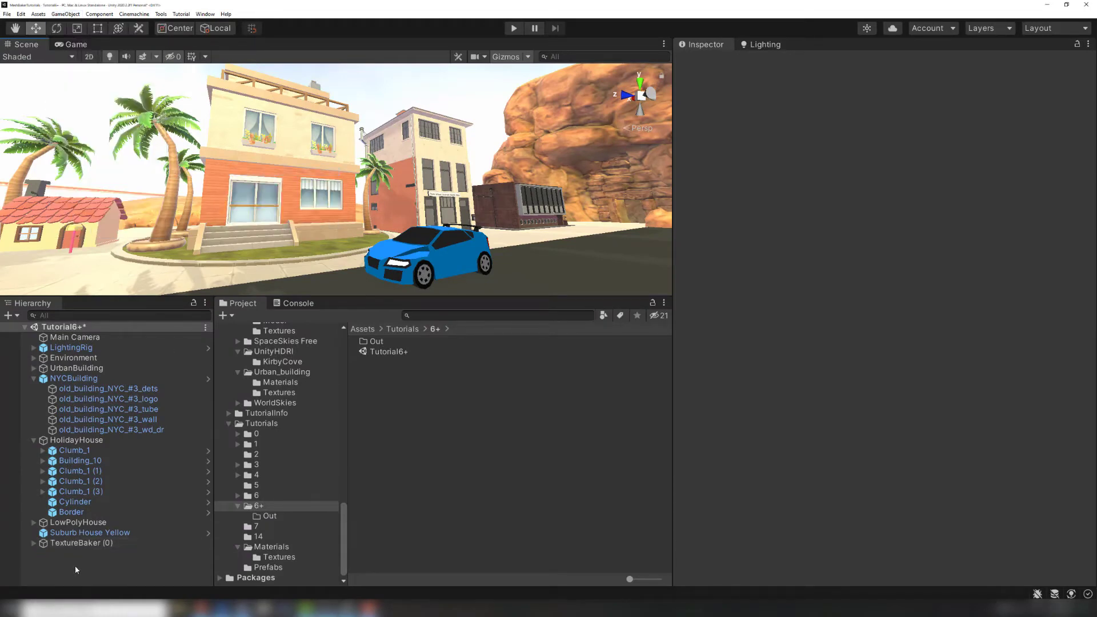
pyautogui.click(81, 542)
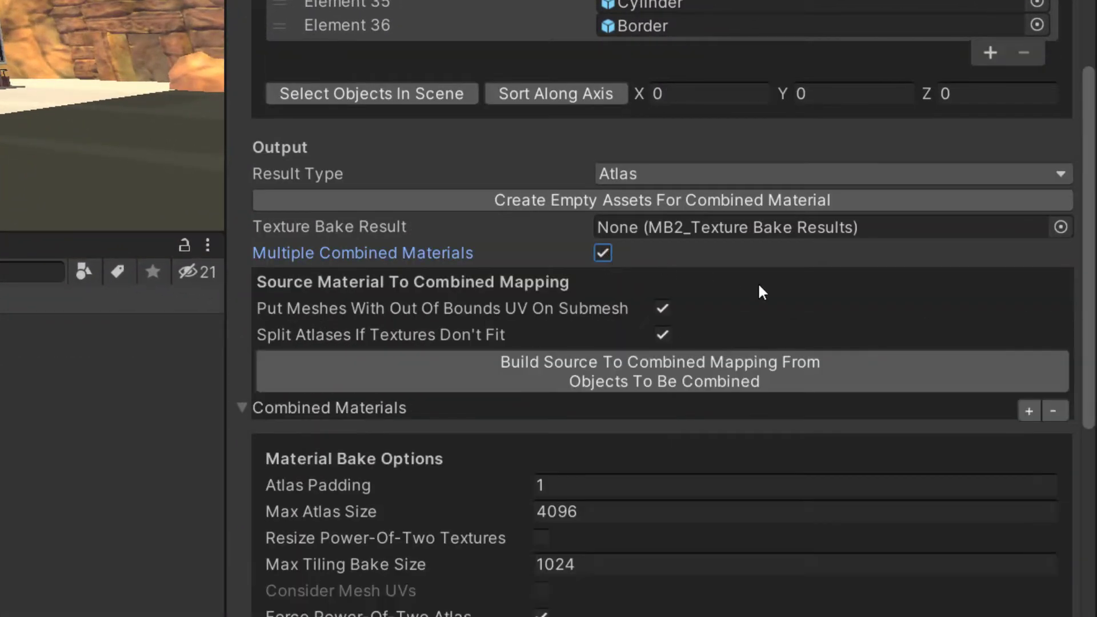
pyautogui.moveTo(908, 321)
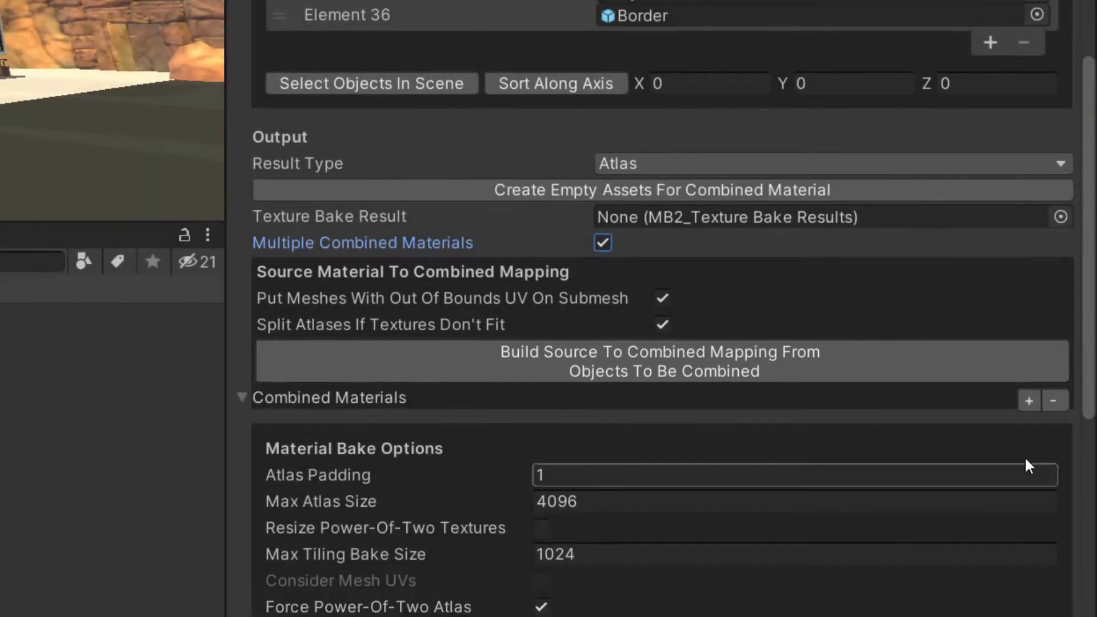
pyautogui.click(1028, 400)
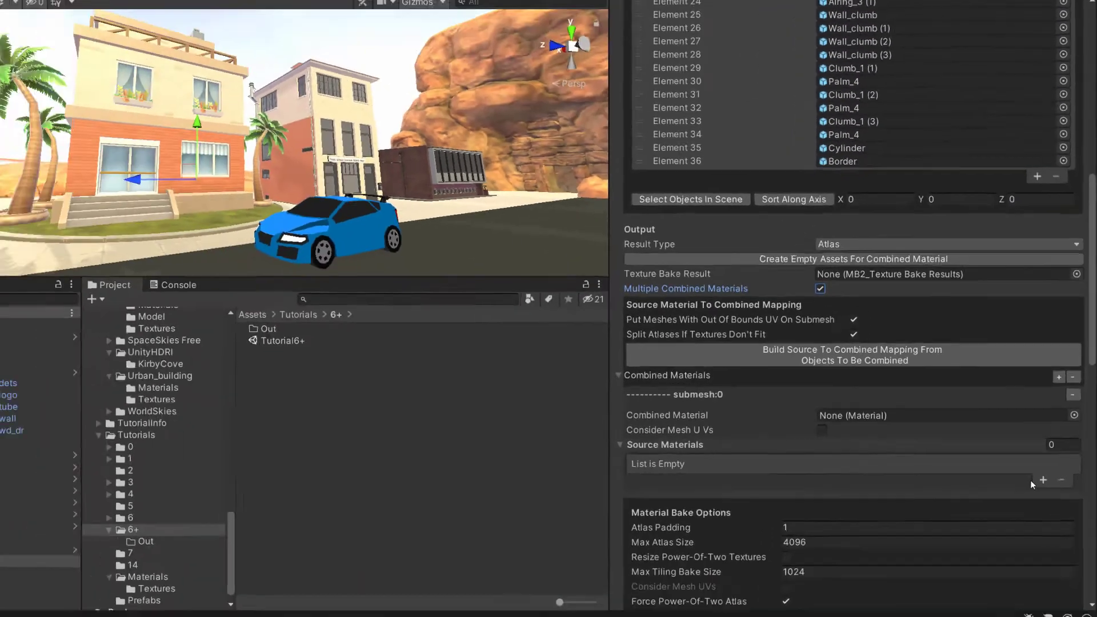
pyautogui.click(1043, 481)
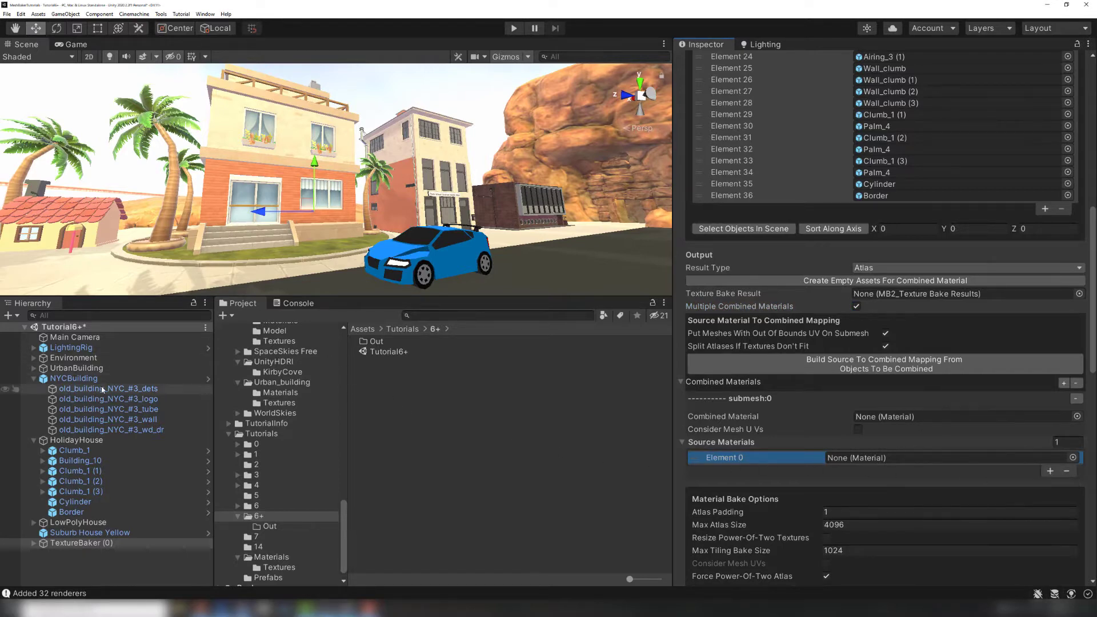
pyautogui.click(107, 388)
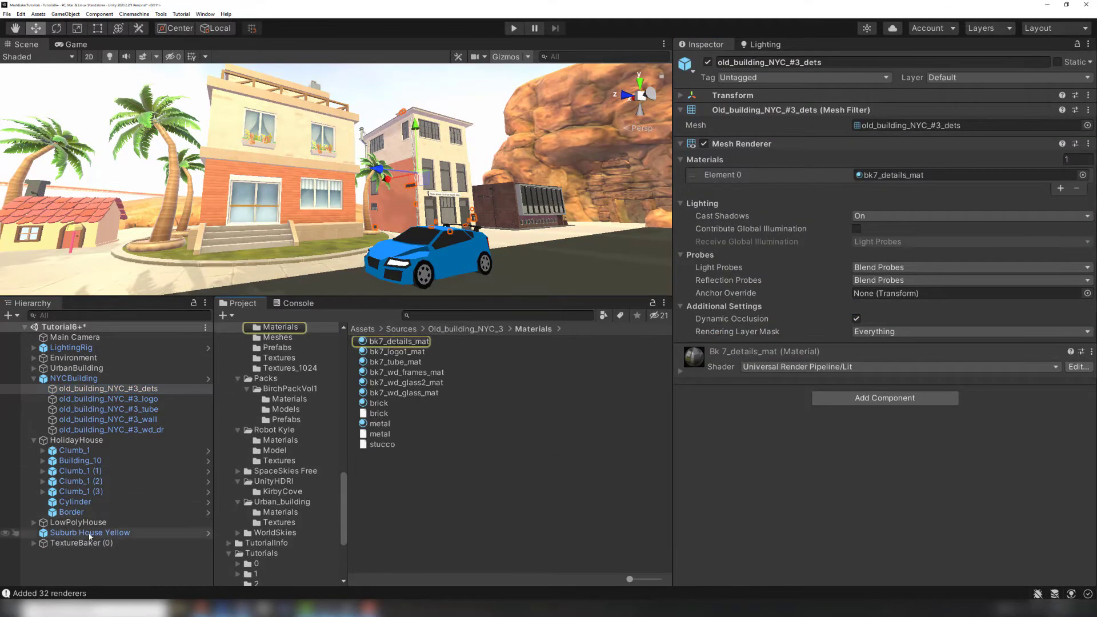
pyautogui.click(81, 542)
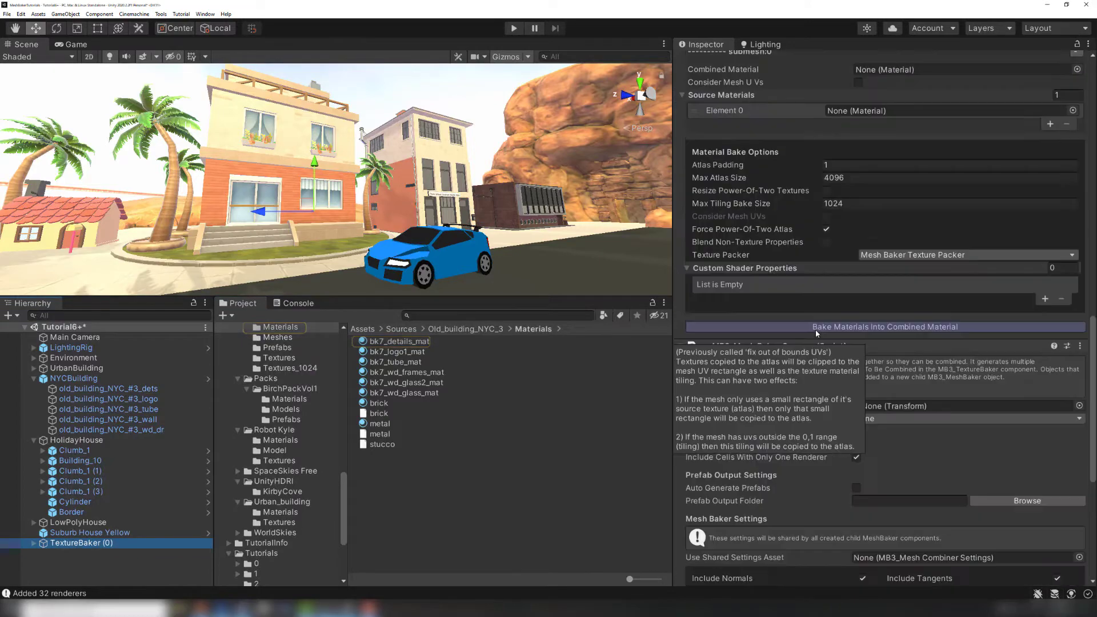
pyautogui.scroll(3)
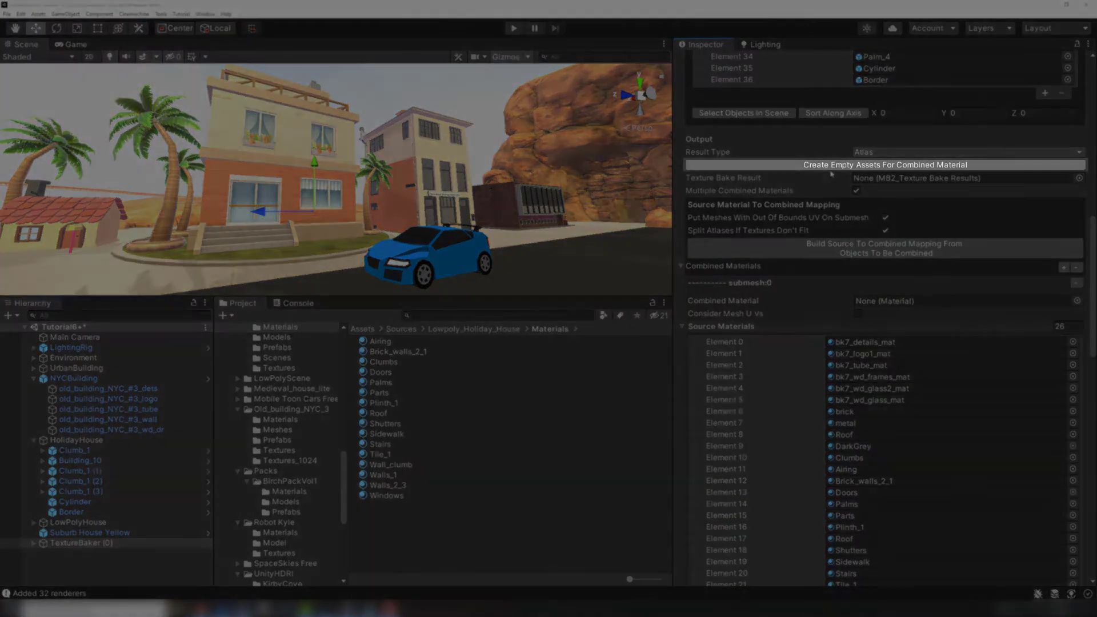
# Step: Create the empty combined1 bake result and combined1-mat0 material in the Out folder
pyautogui.click(884, 165)
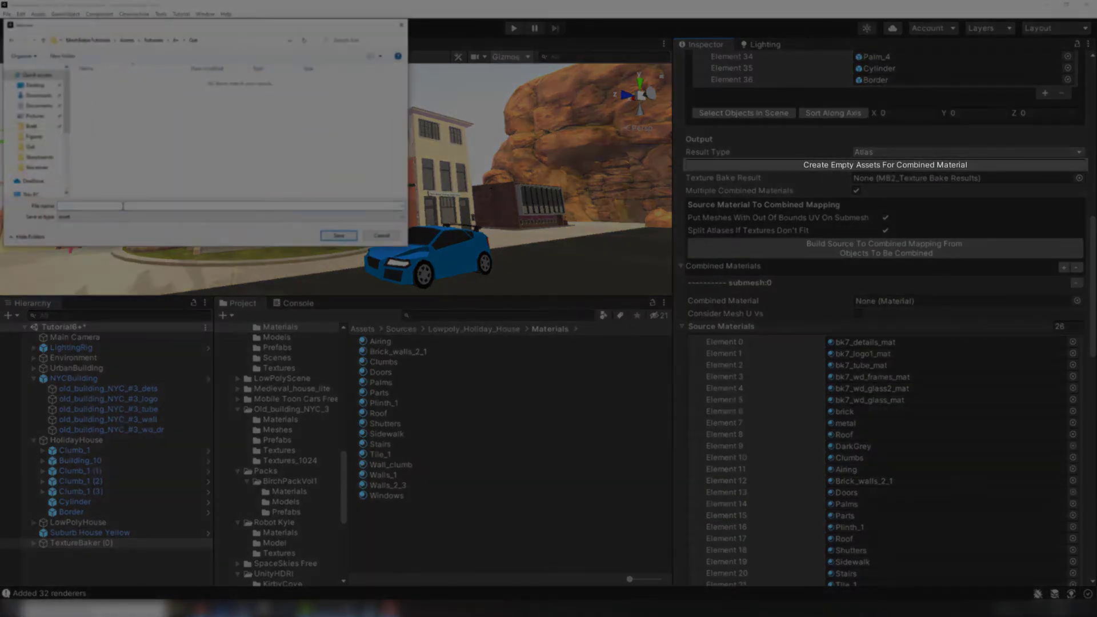
pyautogui.click(338, 235)
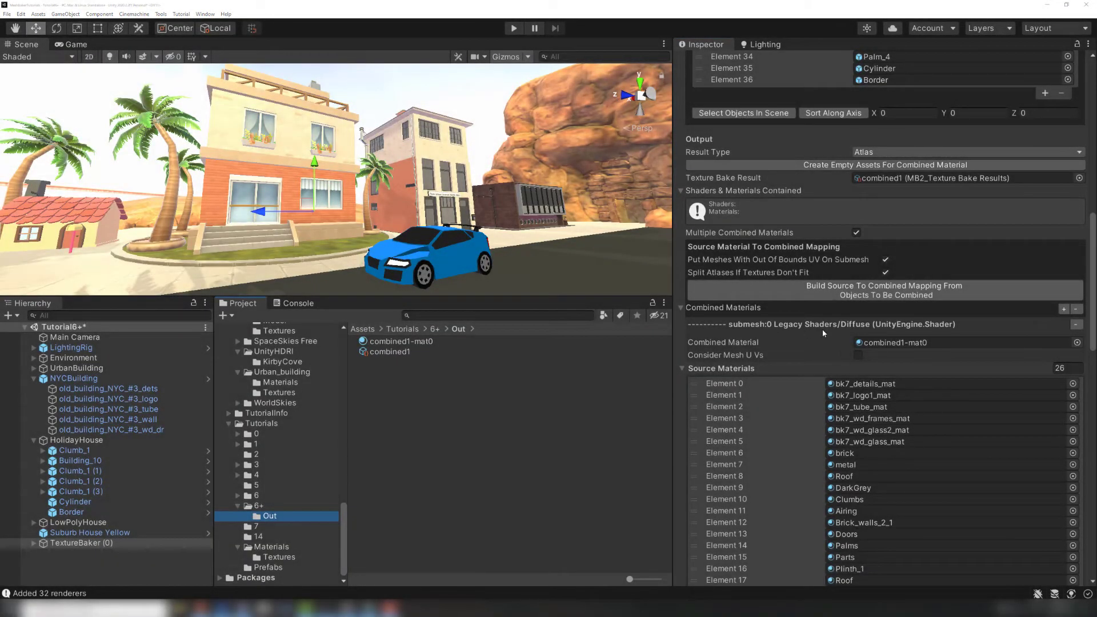
pyautogui.moveTo(794, 334)
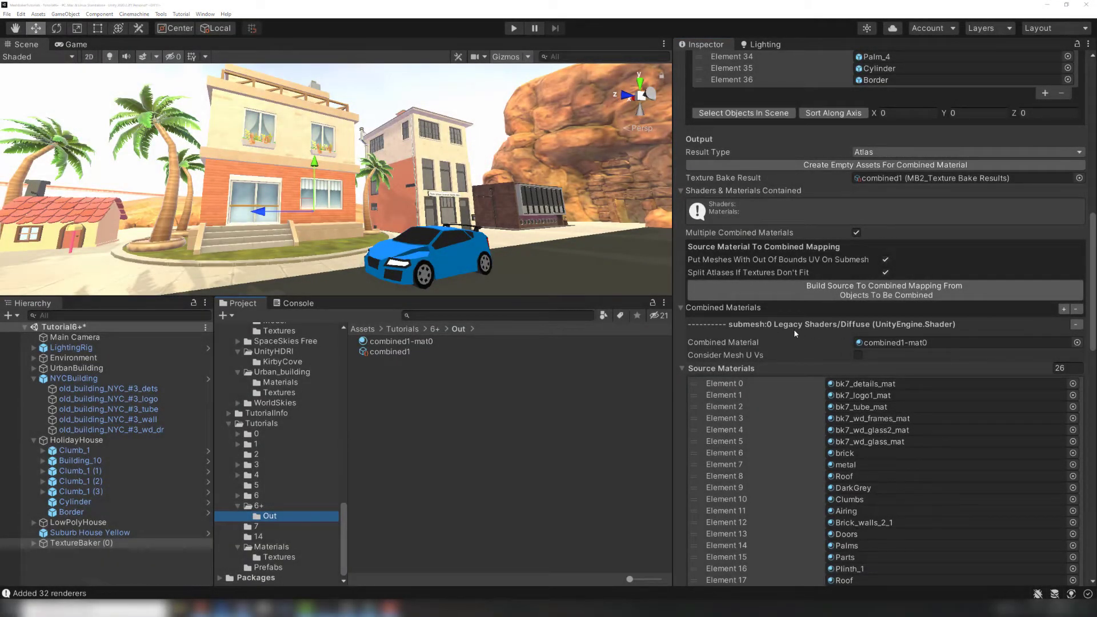
pyautogui.click(401, 340)
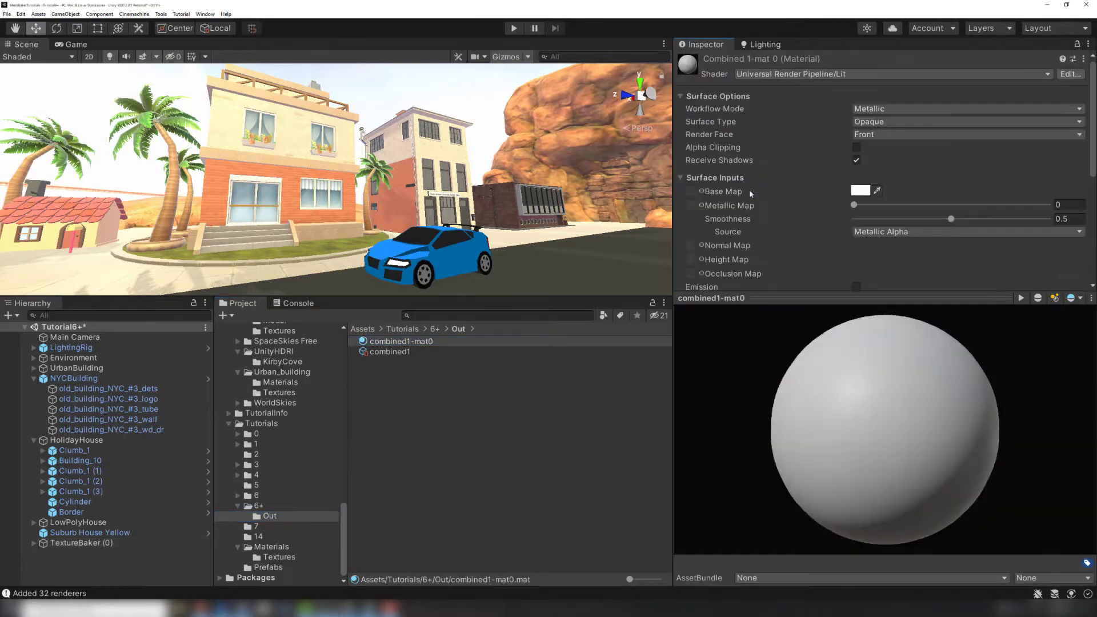
pyautogui.click(81, 542)
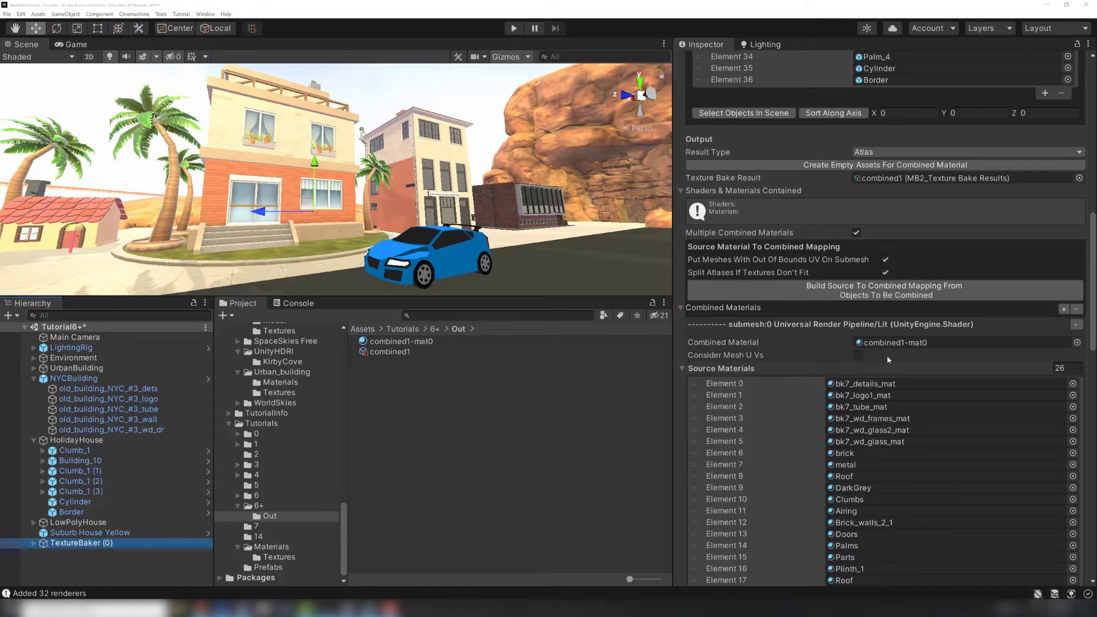
pyautogui.moveTo(873, 359)
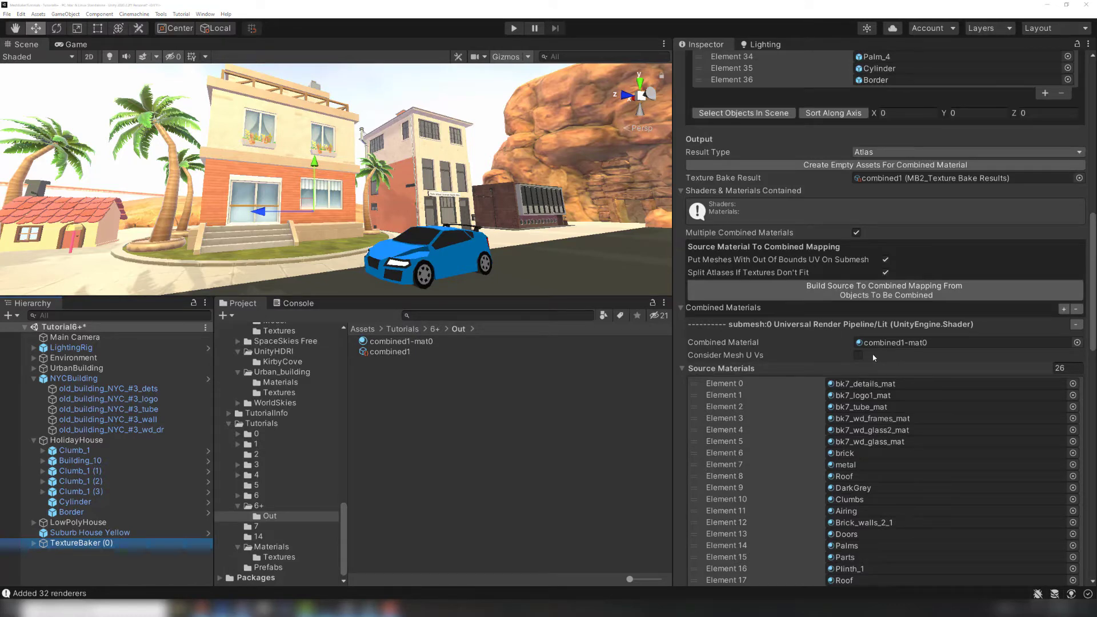
# Step: Make submesh 0 consider mesh UVs and preview the NYC wall mesh's UV layout
pyautogui.click(856, 356)
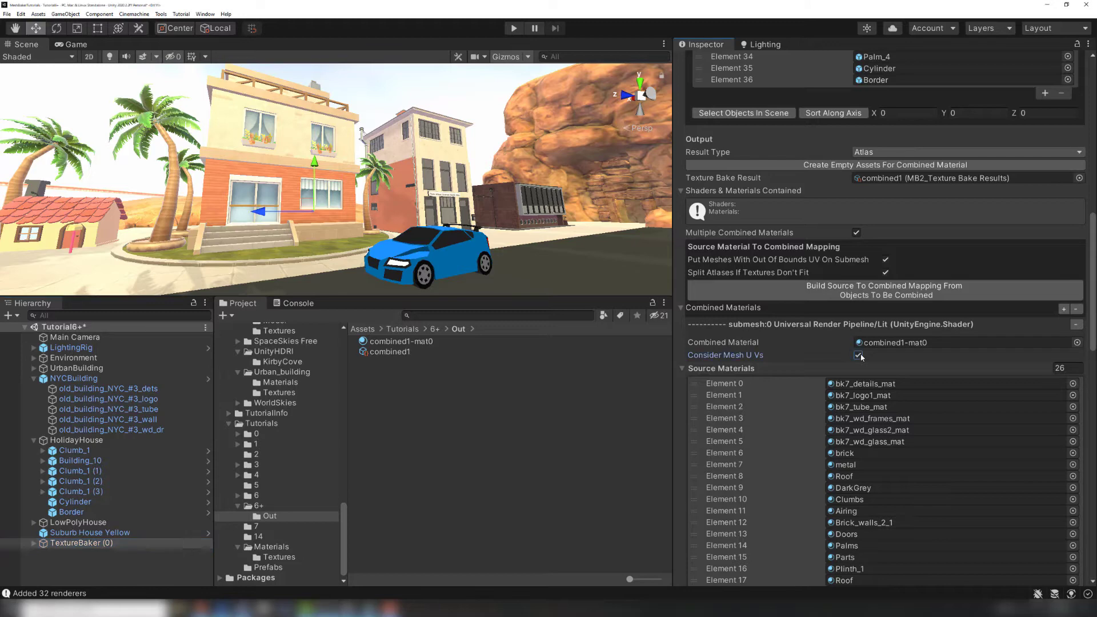
pyautogui.moveTo(879, 358)
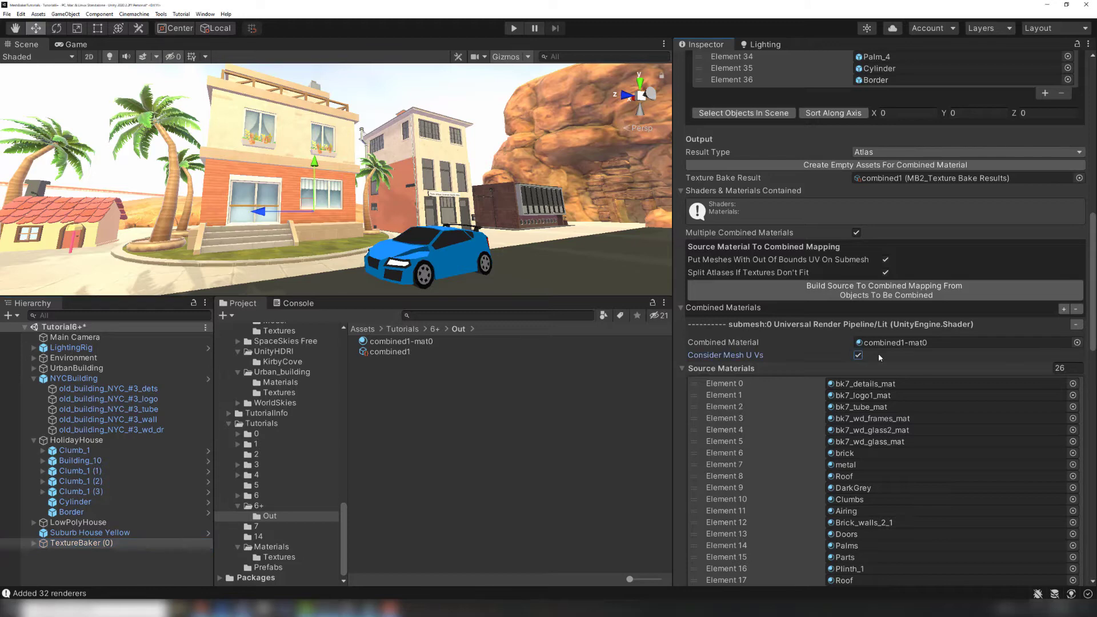
pyautogui.click(80, 461)
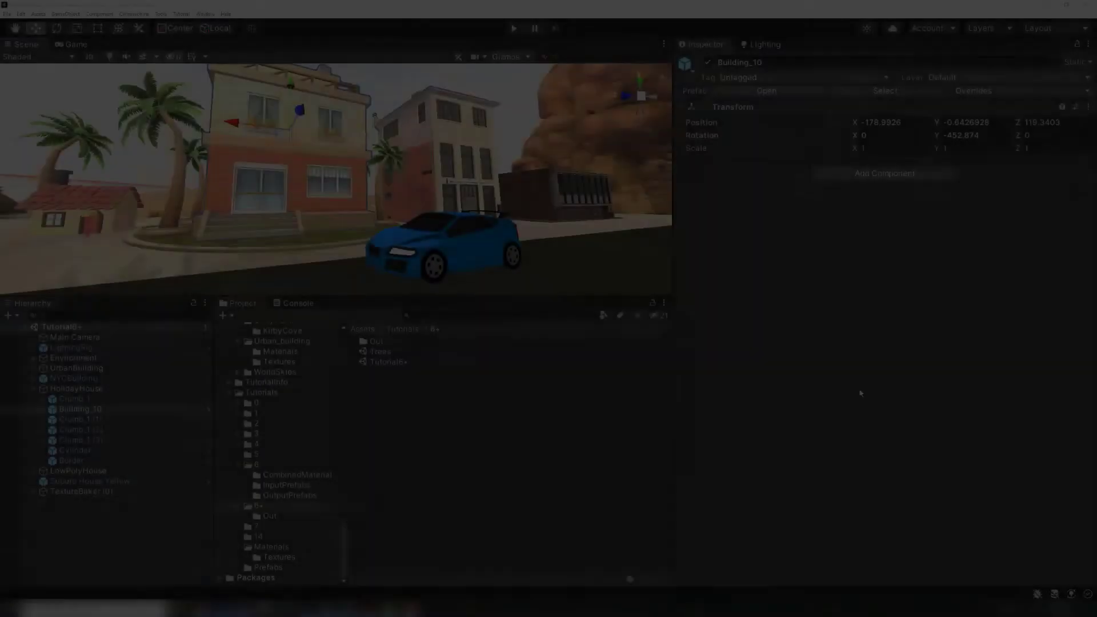
pyautogui.click(74, 378)
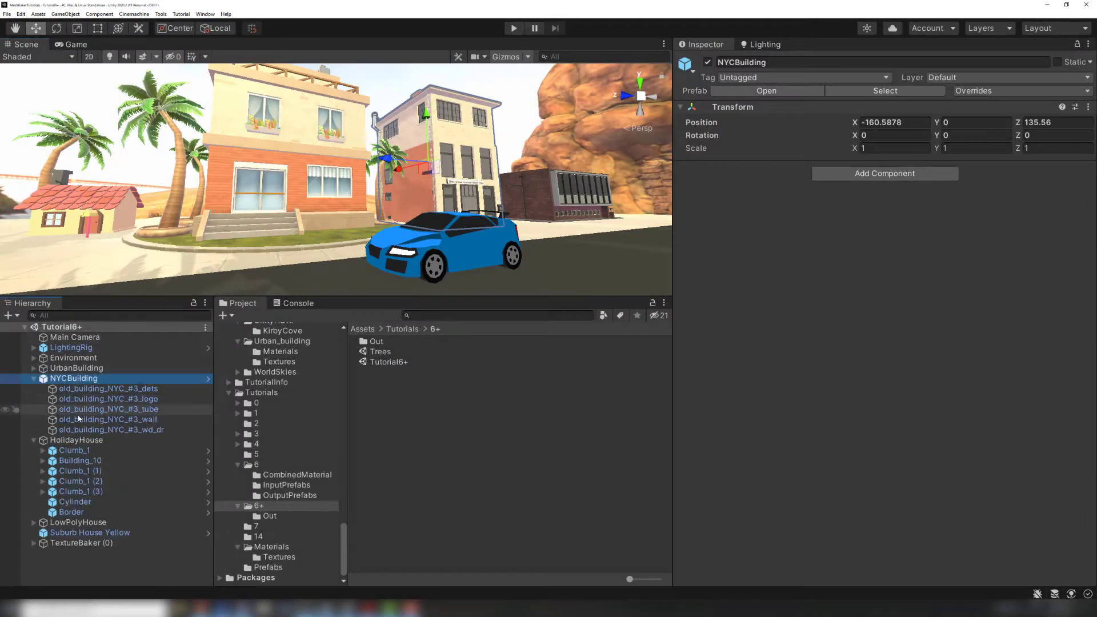
pyautogui.doubleClick(109, 419)
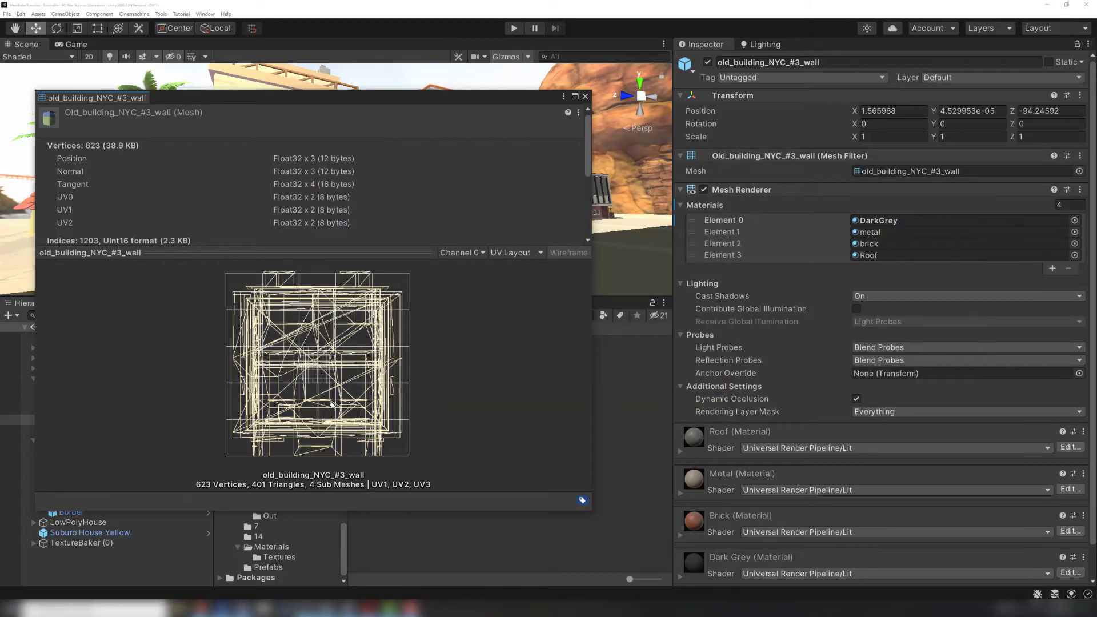
# Step: Enable power-of-two resizing, bake BaseMap, BumpMap and MetallicGloss atlases, and preview the 4096 base atlas
pyautogui.click(585, 96)
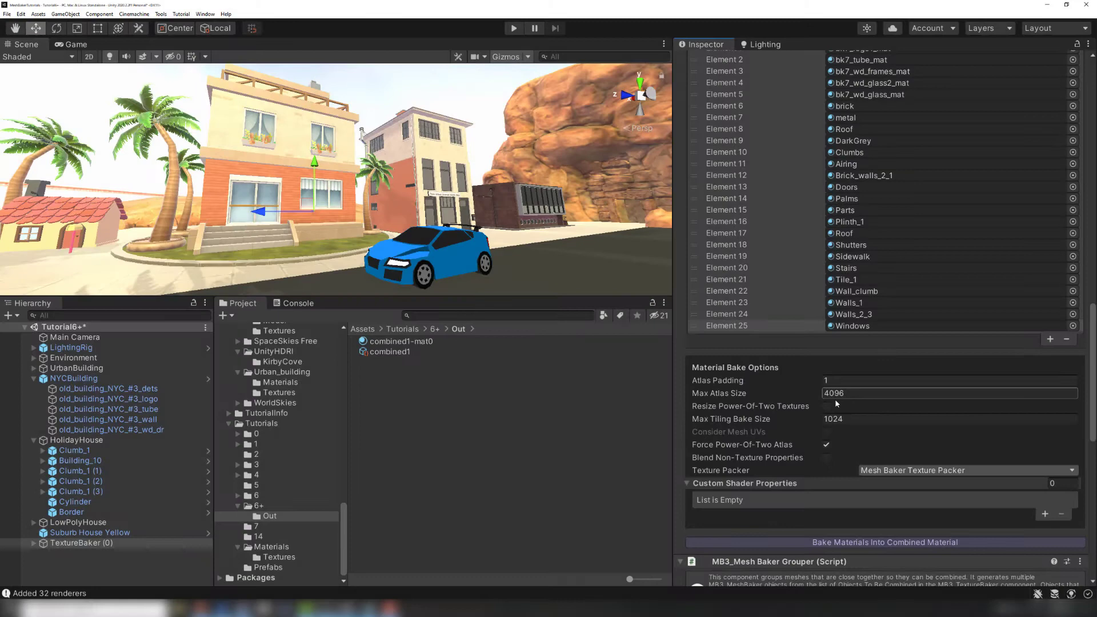
pyautogui.click(825, 405)
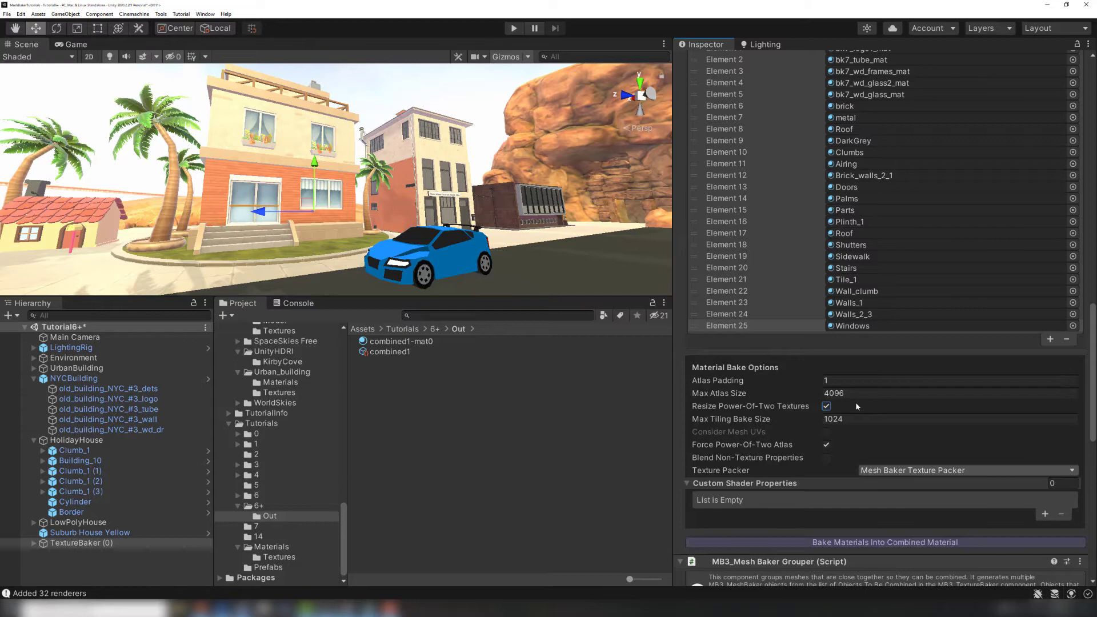
pyautogui.moveTo(952, 524)
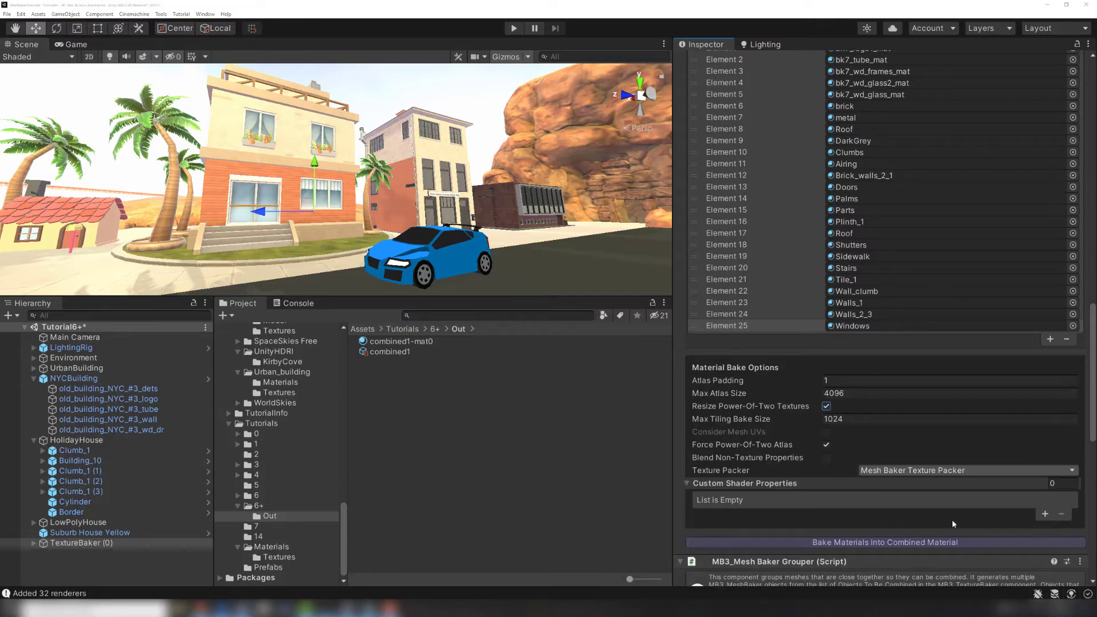
pyautogui.moveTo(917, 529)
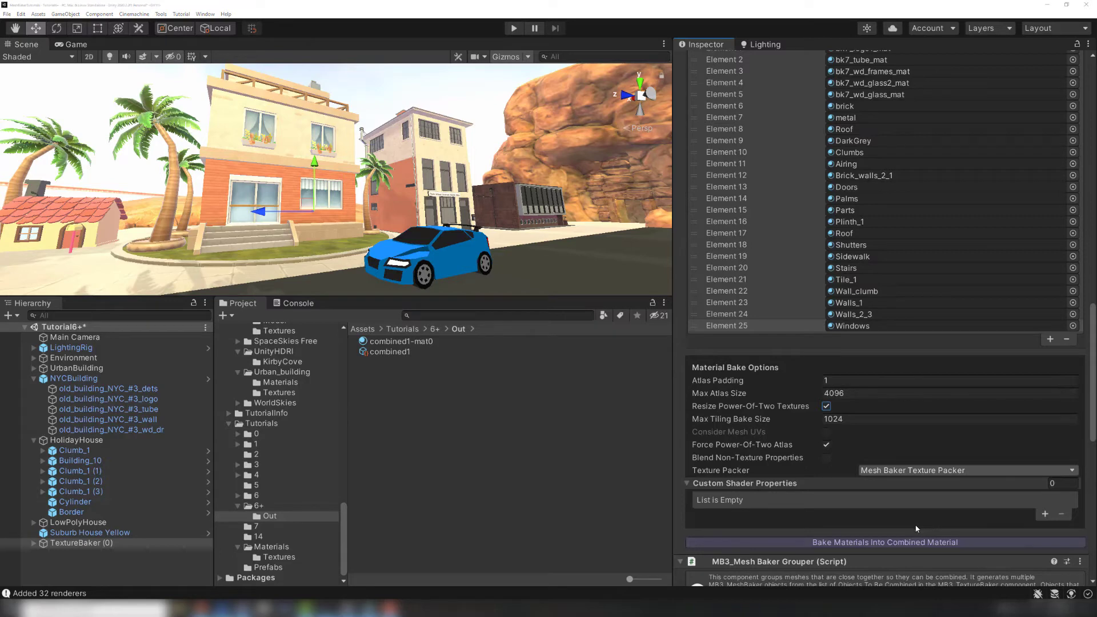
pyautogui.moveTo(890, 542)
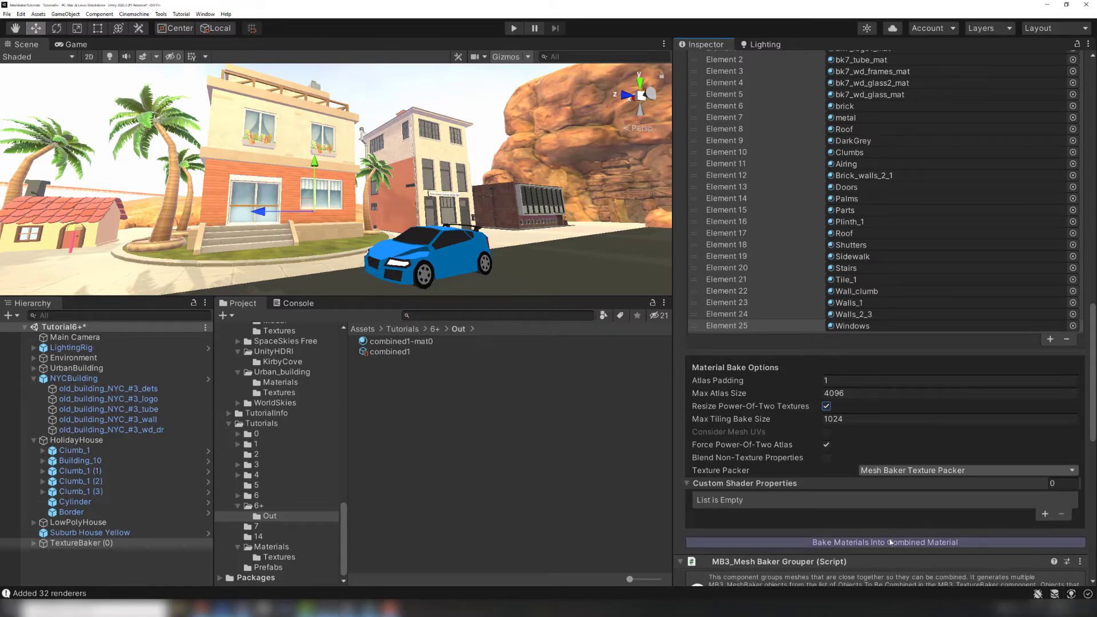
pyautogui.click(884, 542)
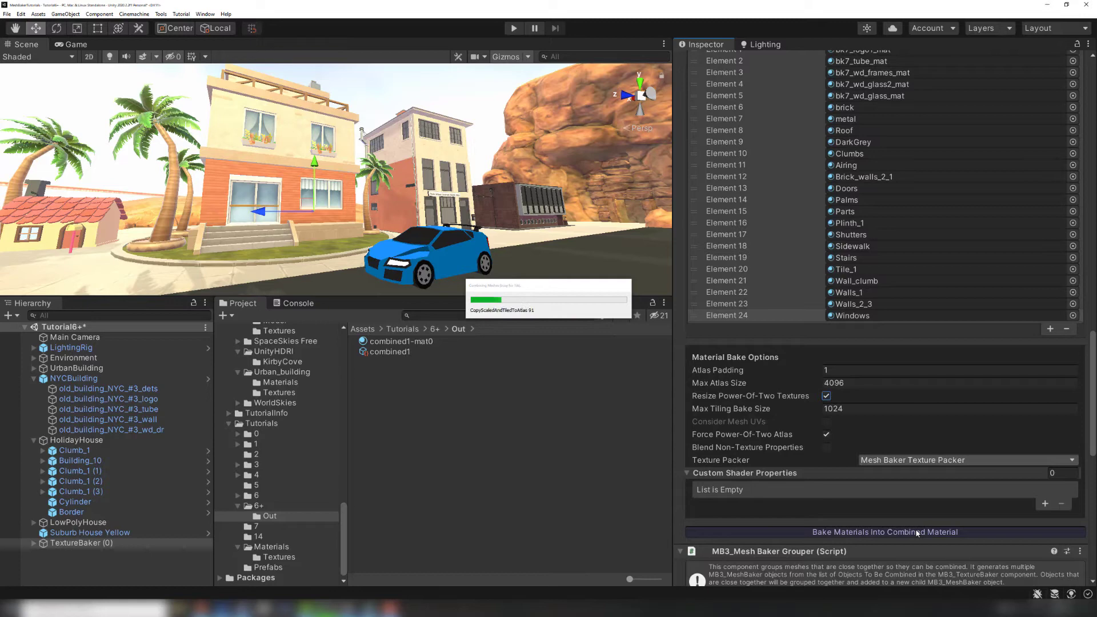
pyautogui.click(884, 532)
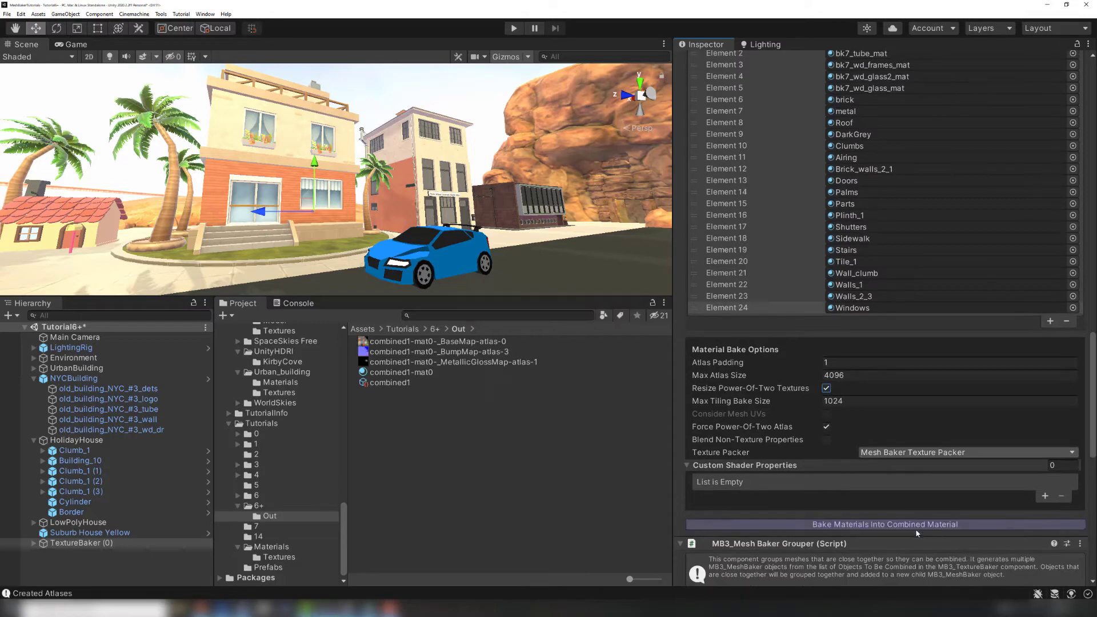
pyautogui.click(437, 341)
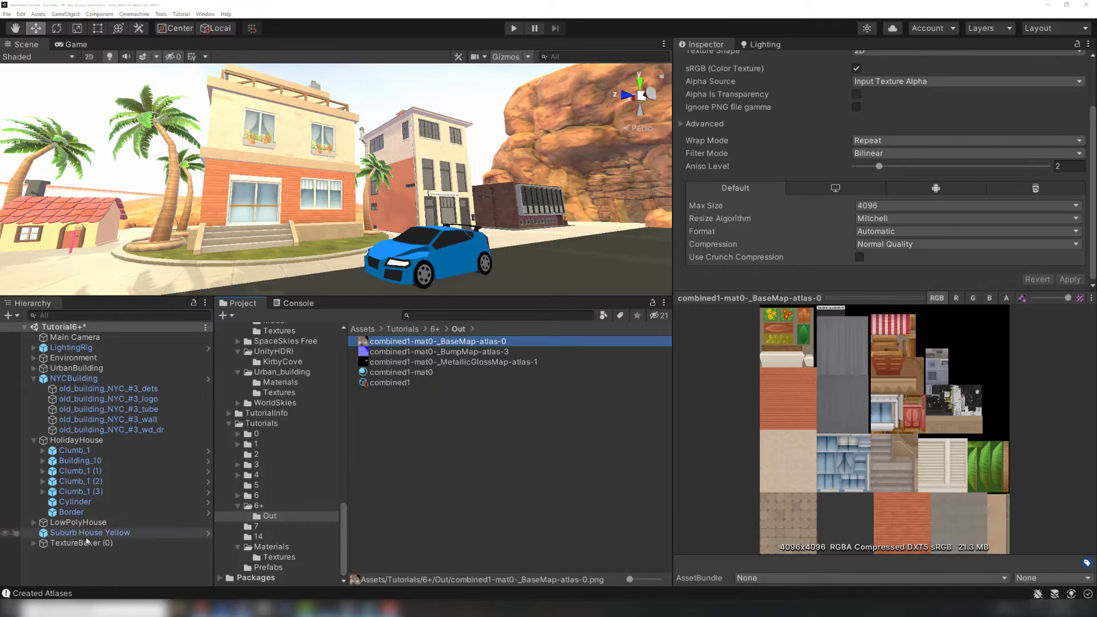
# Step: Add the missing Moss_Mat source material and bake all 37 building meshes into one mesh
pyautogui.click(81, 543)
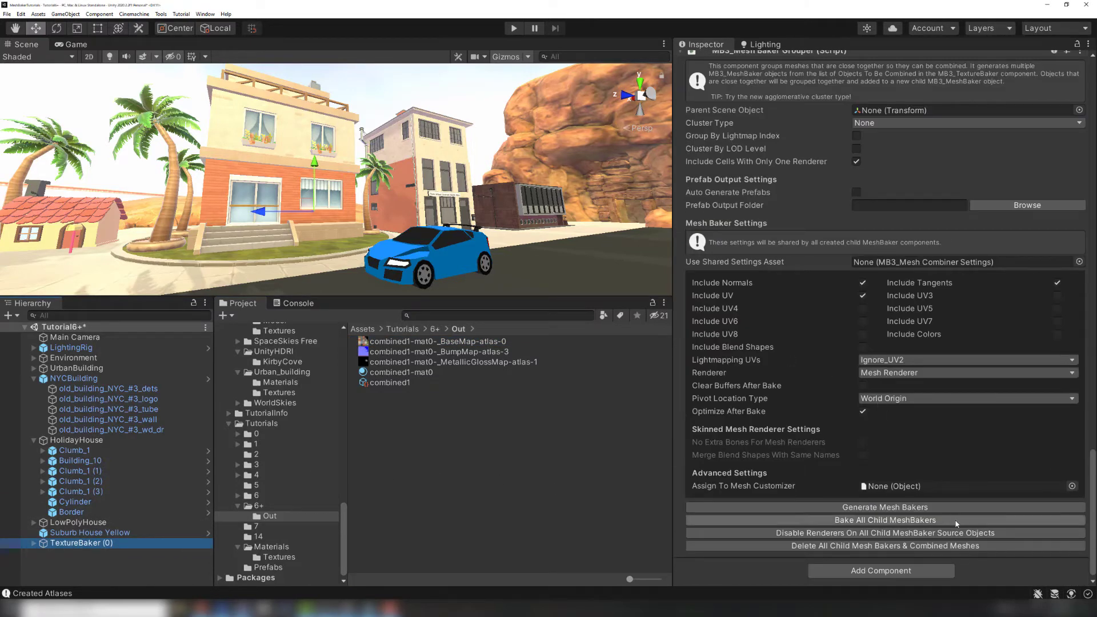
pyautogui.click(884, 520)
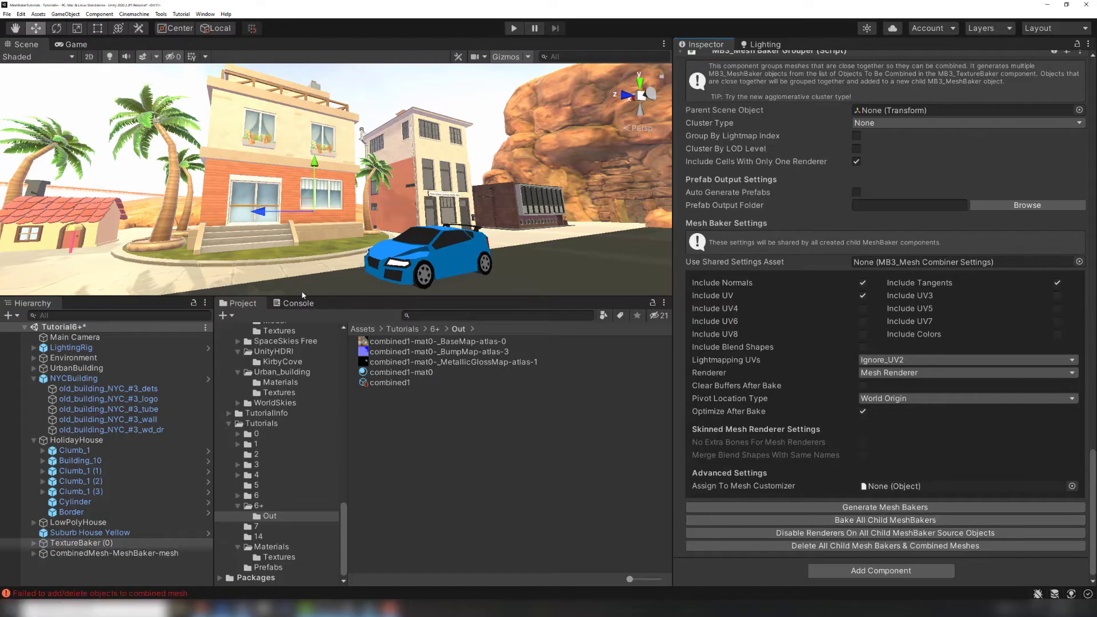
pyautogui.click(298, 302)
pyautogui.write('Moss')
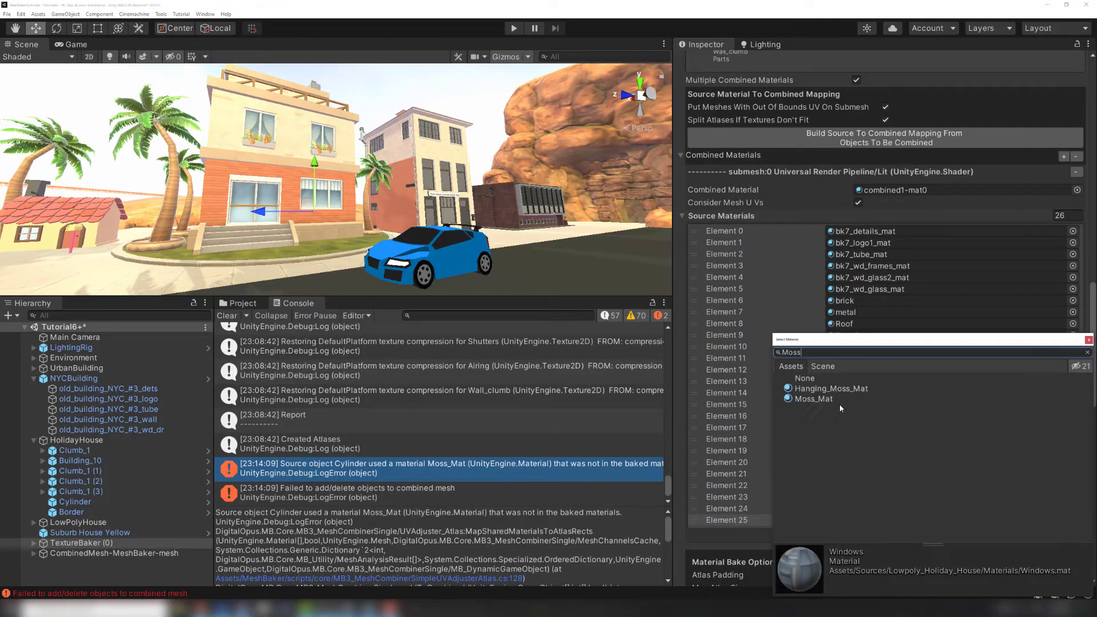
pyautogui.click(813, 398)
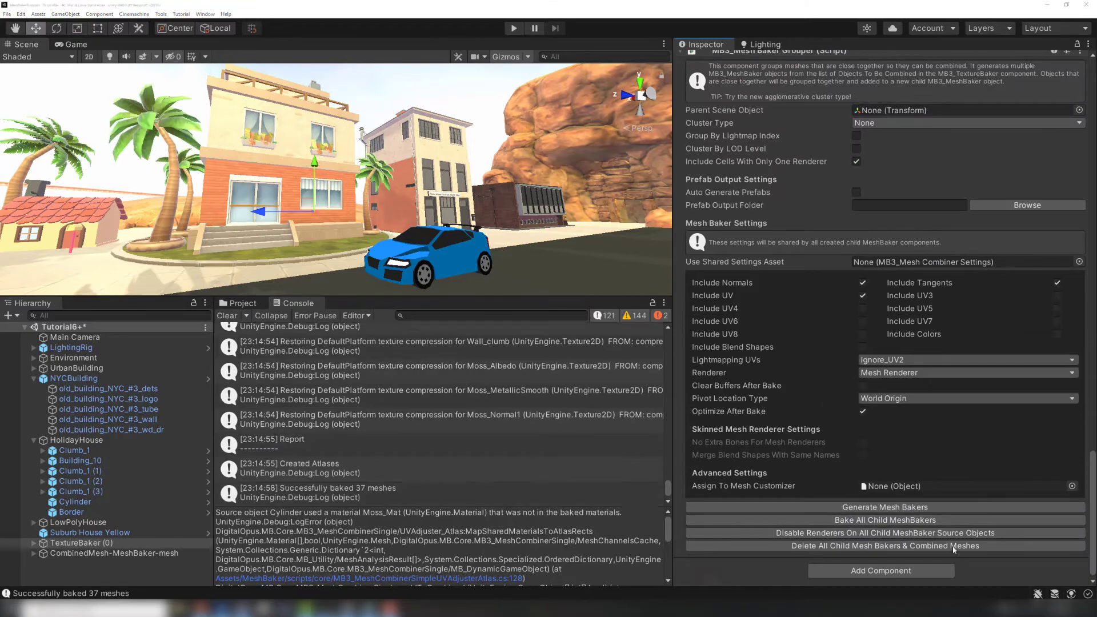
pyautogui.click(114, 553)
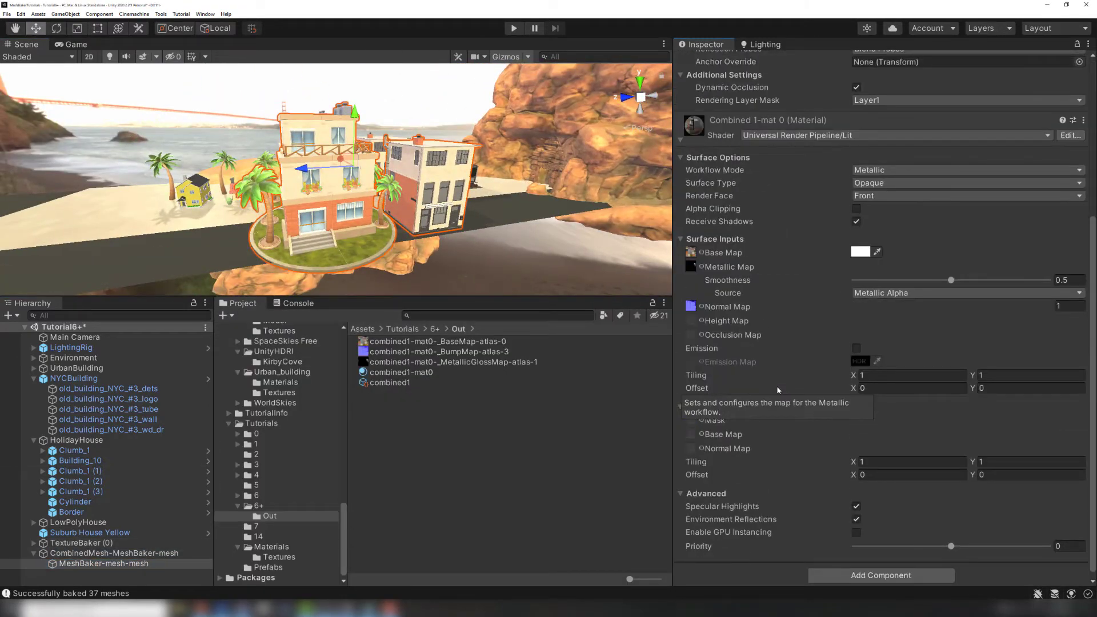
pyautogui.moveTo(664, 453)
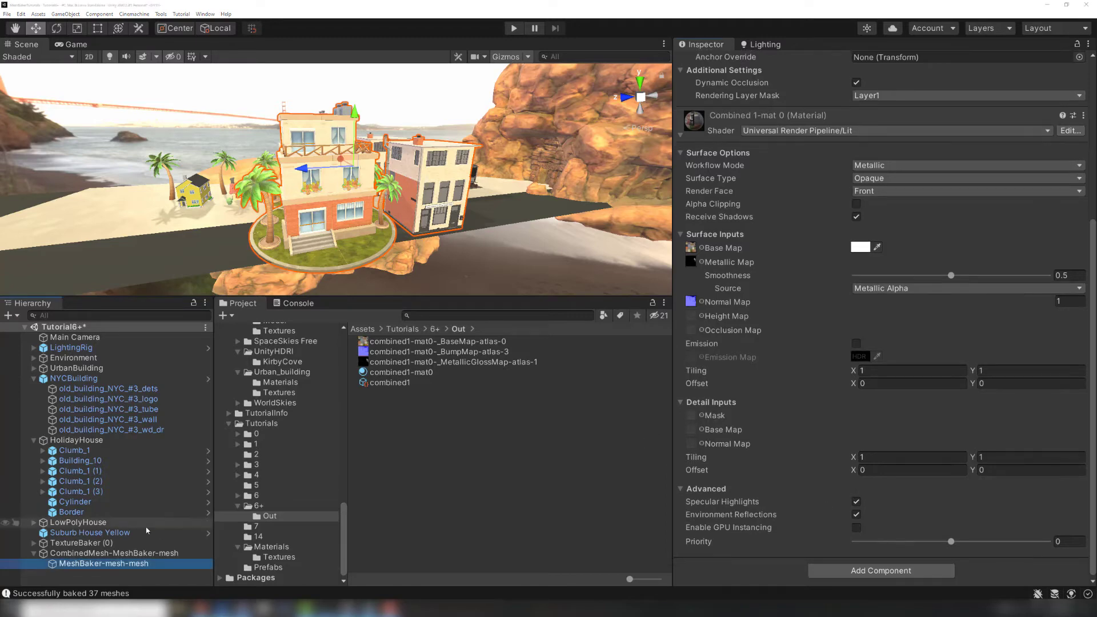
pyautogui.click(82, 543)
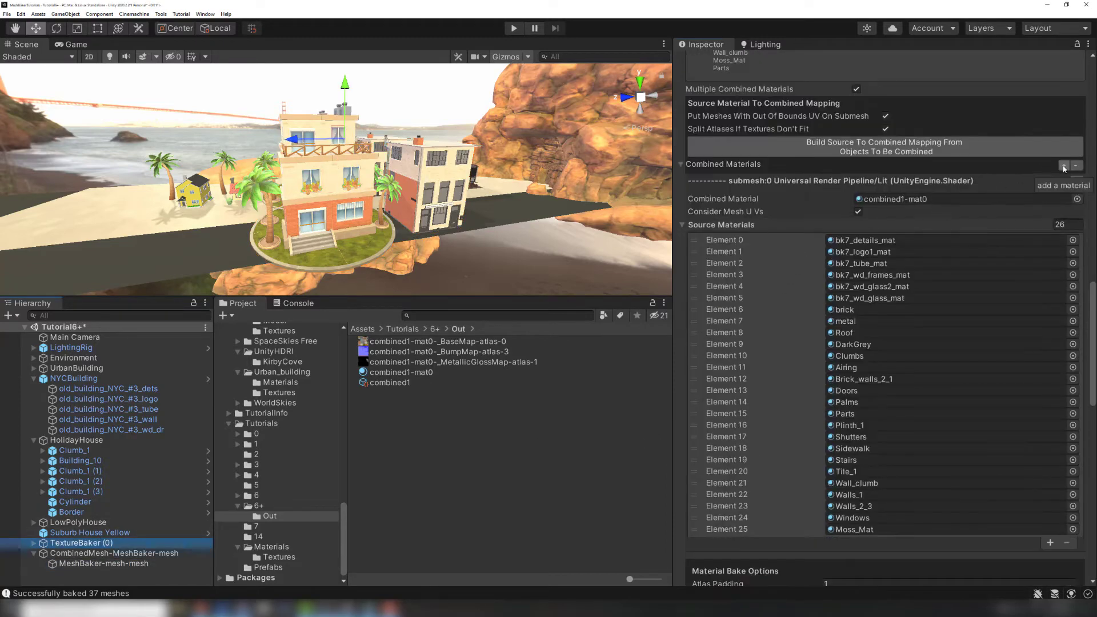
# Step: Add combined-material submesh 1 with a single empty source-material slot
pyautogui.click(1063, 166)
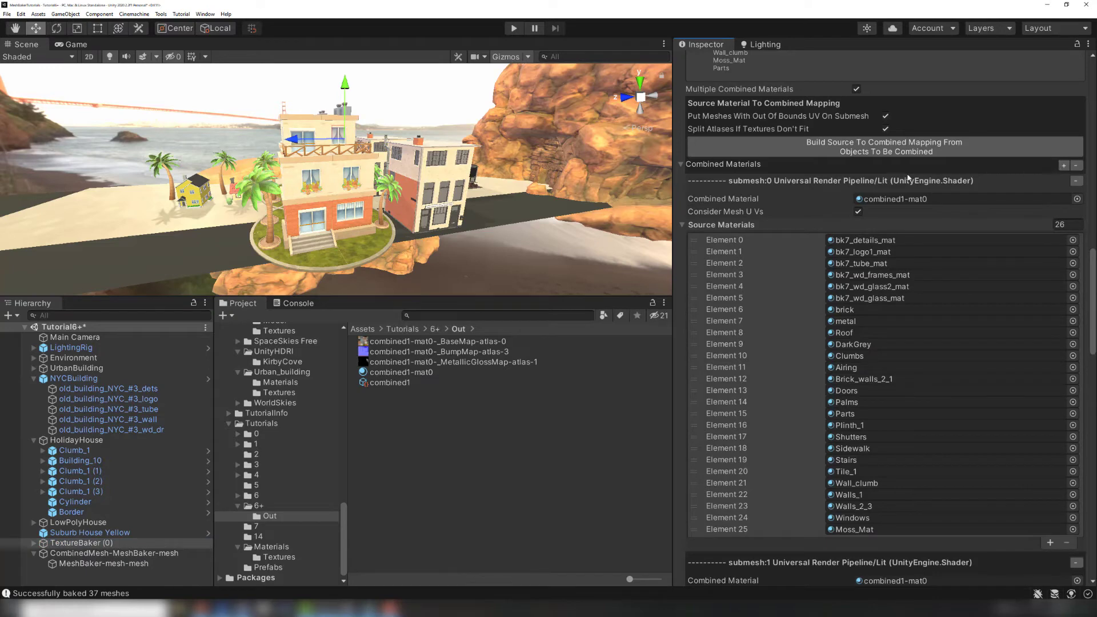
pyautogui.scroll(-3)
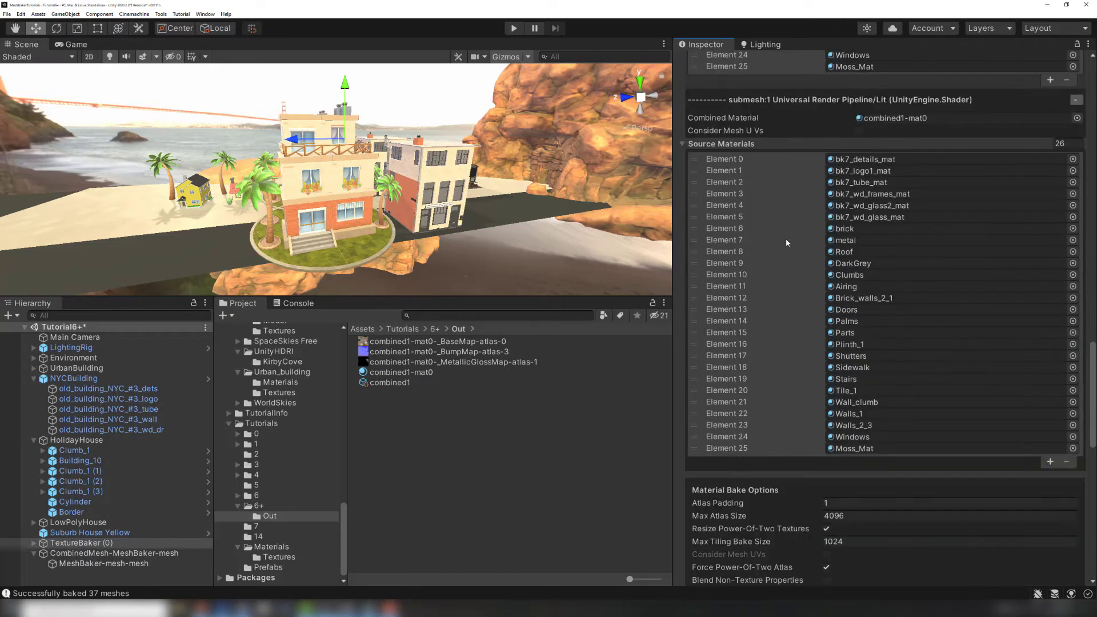
pyautogui.moveTo(1018, 149)
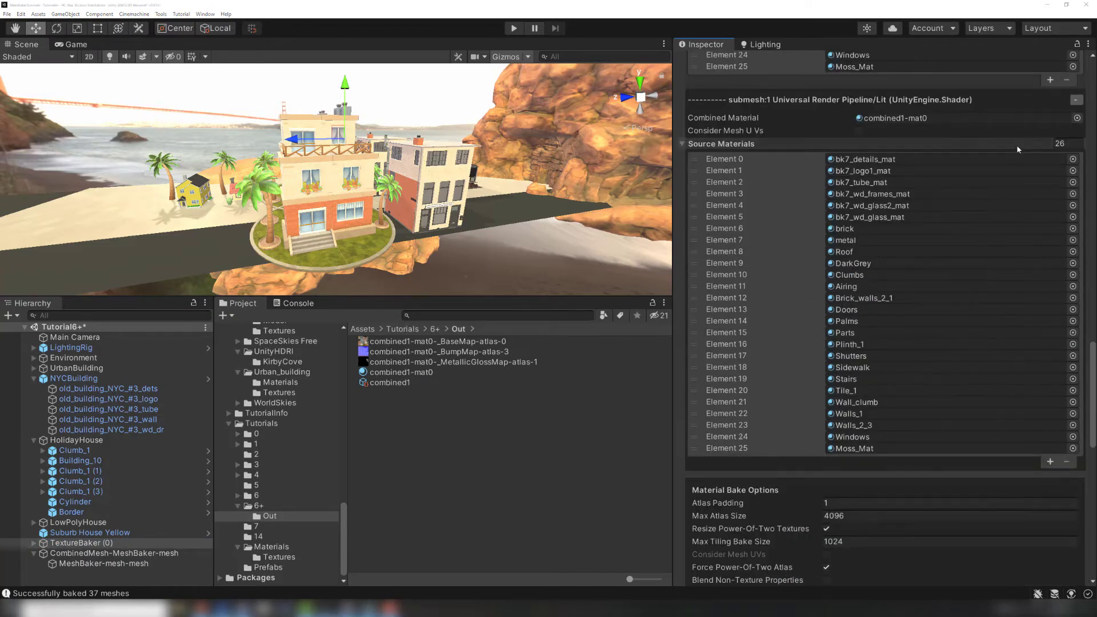
pyautogui.moveTo(1059, 144)
pyautogui.write('0')
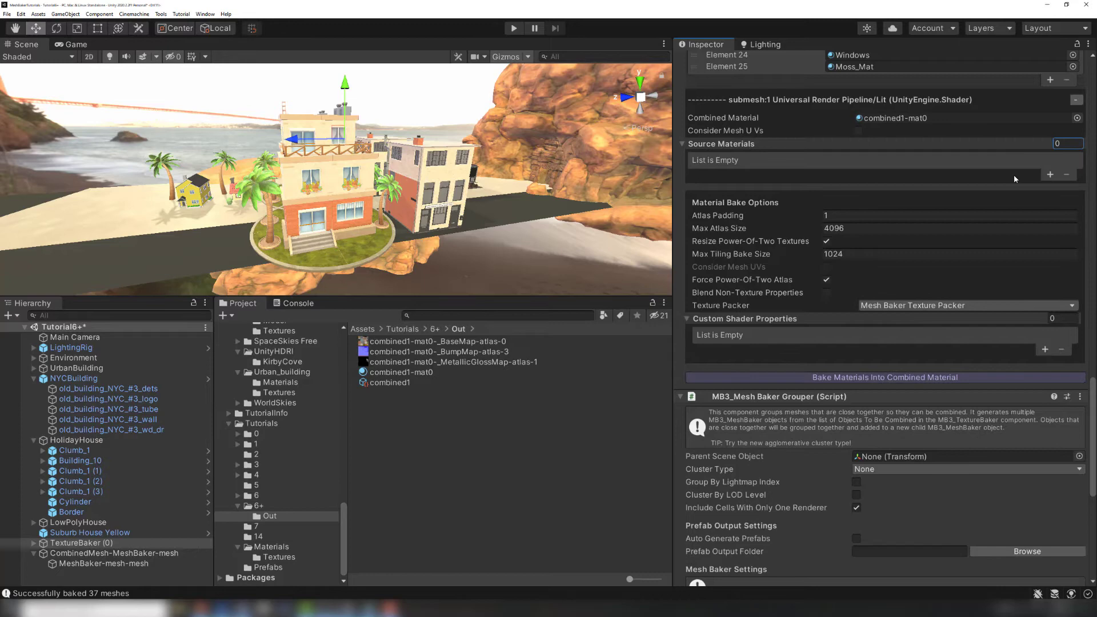
pyautogui.click(1049, 175)
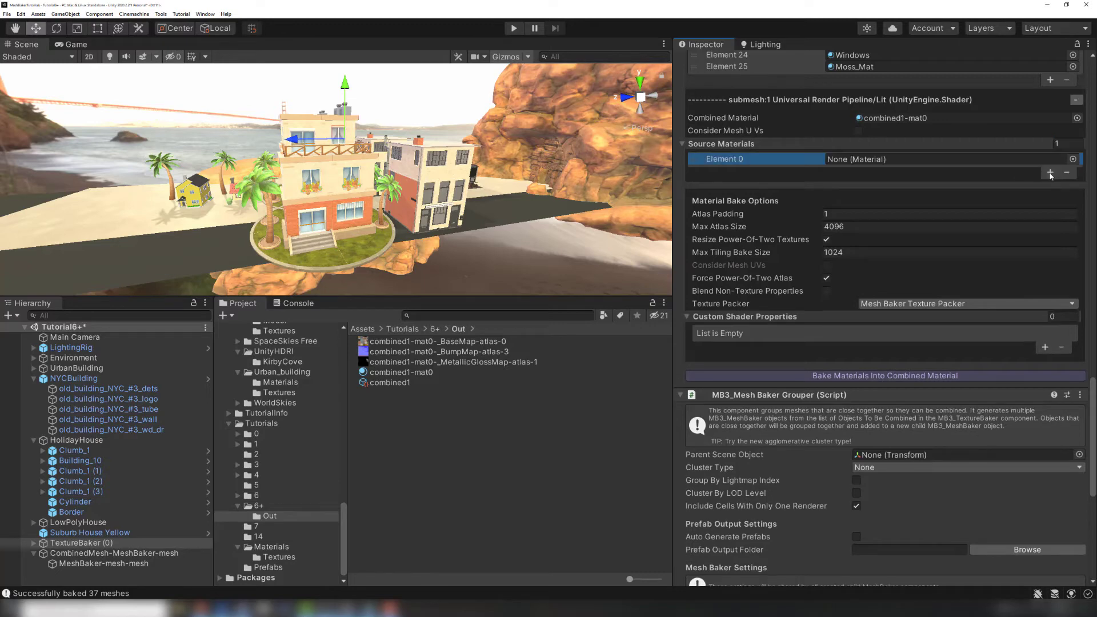
pyautogui.click(1049, 172)
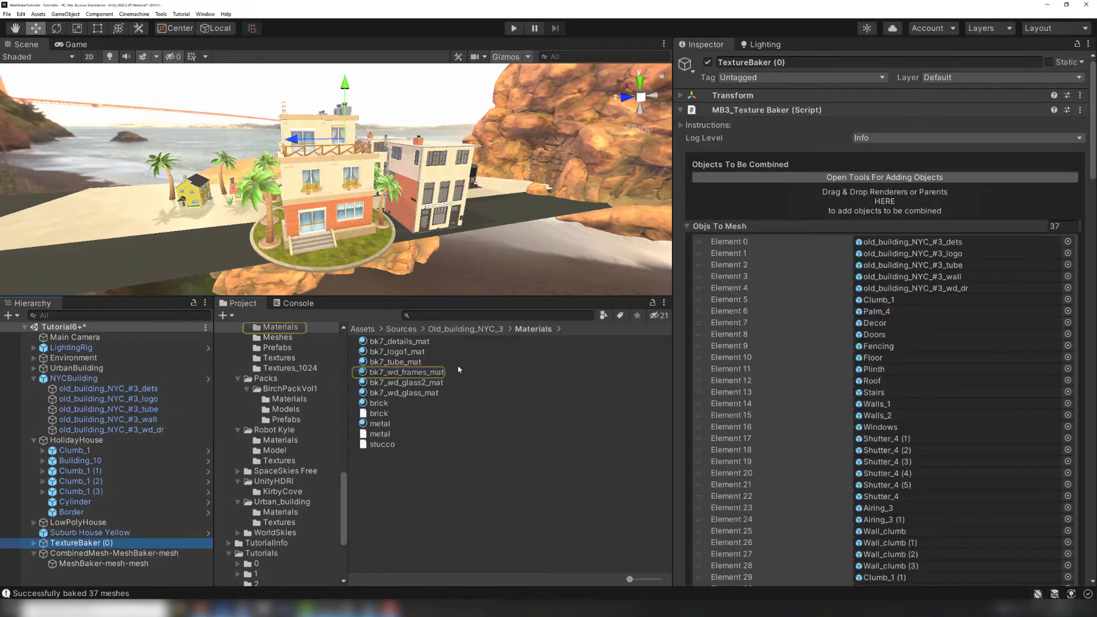
# Step: Put frame, glass, Windows and Doors materials into submesh 1 and clear Out's old assets
pyautogui.scroll(-3)
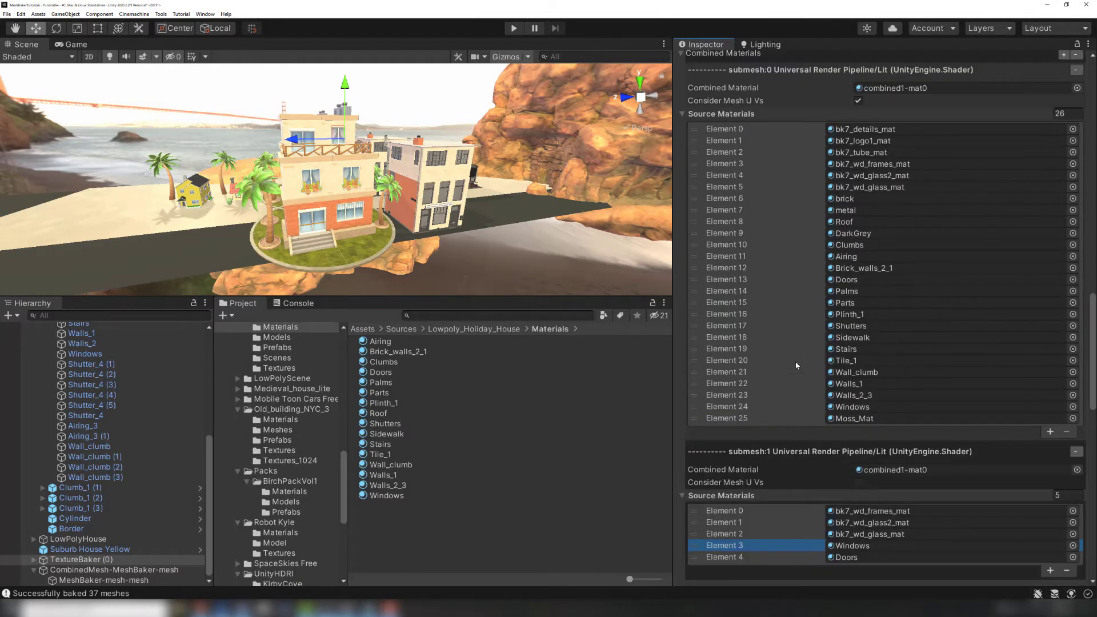
pyautogui.moveTo(741, 165)
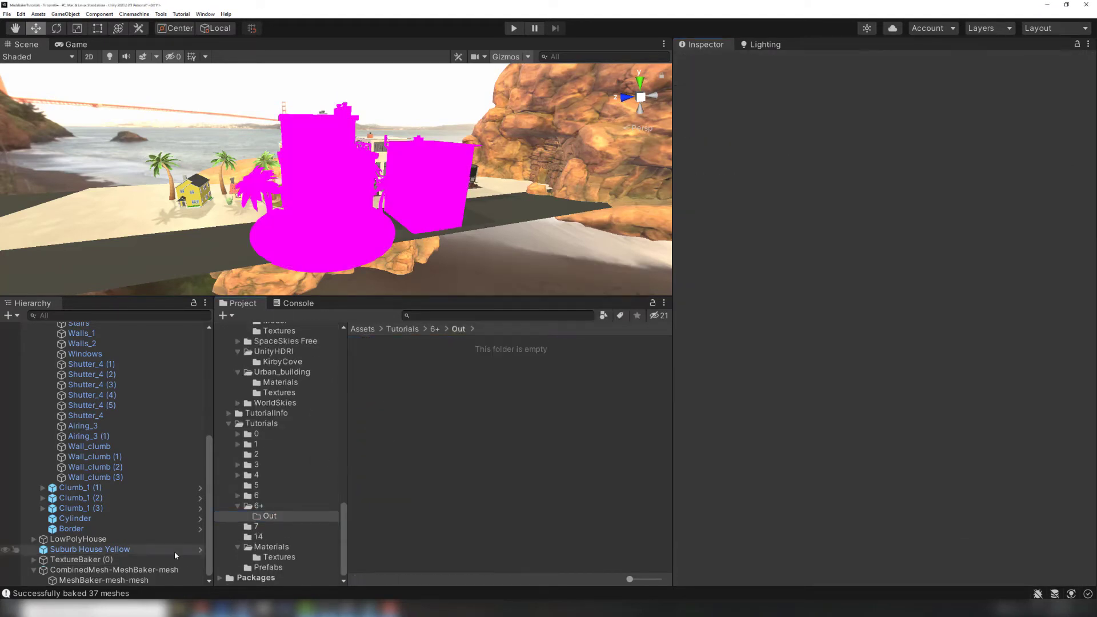
# Step: Save the combined2 assets, rebake, and select the combined building mesh to view its materials
pyautogui.click(81, 560)
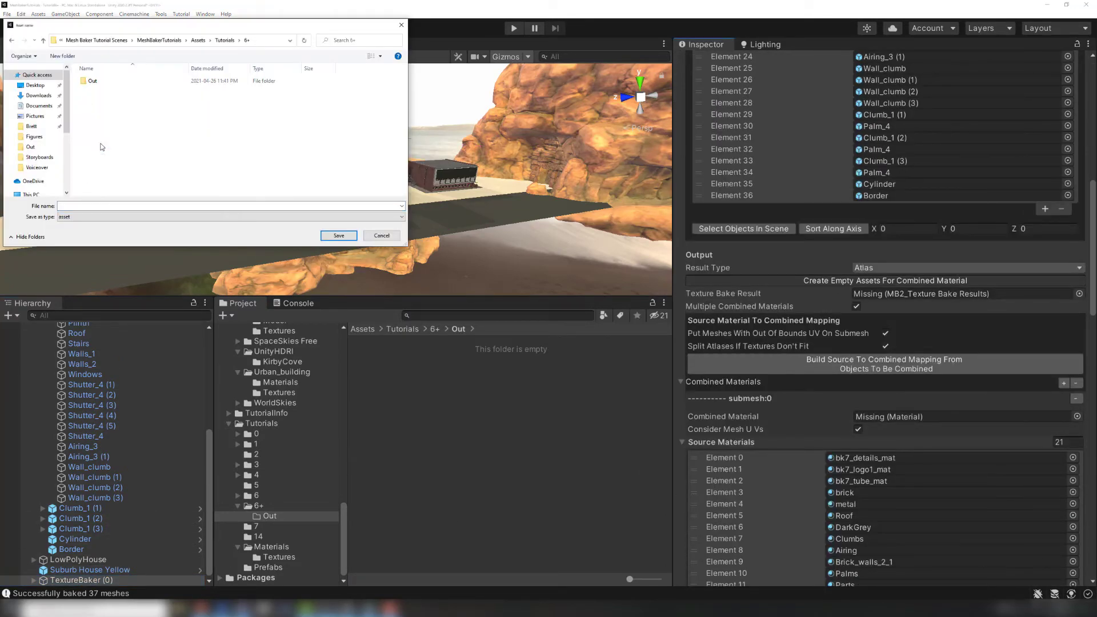
pyautogui.click(337, 235)
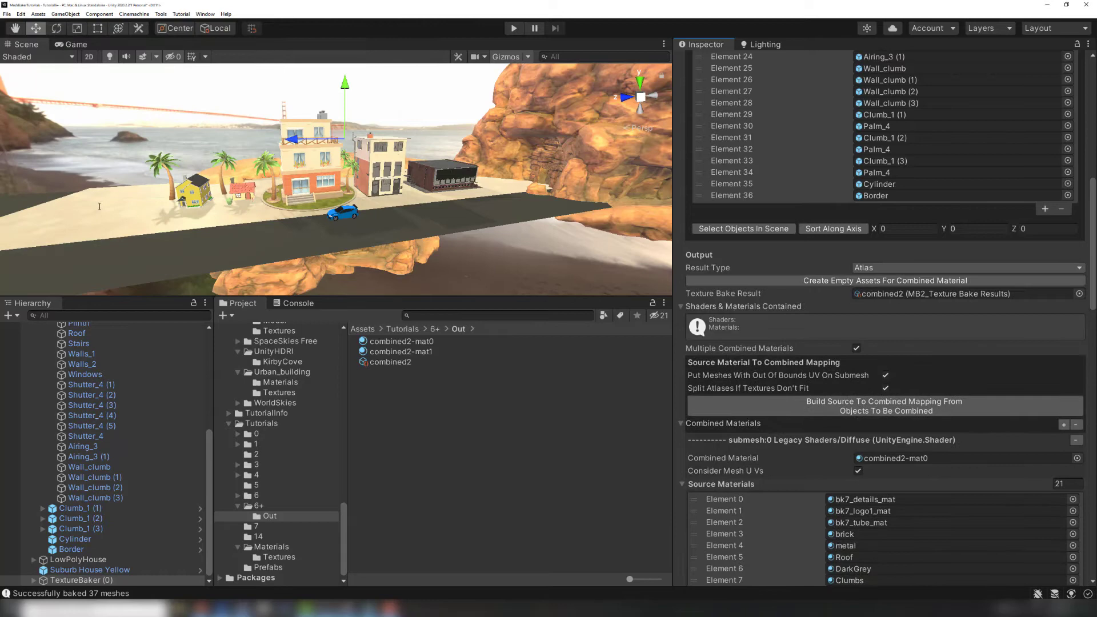
pyautogui.click(402, 346)
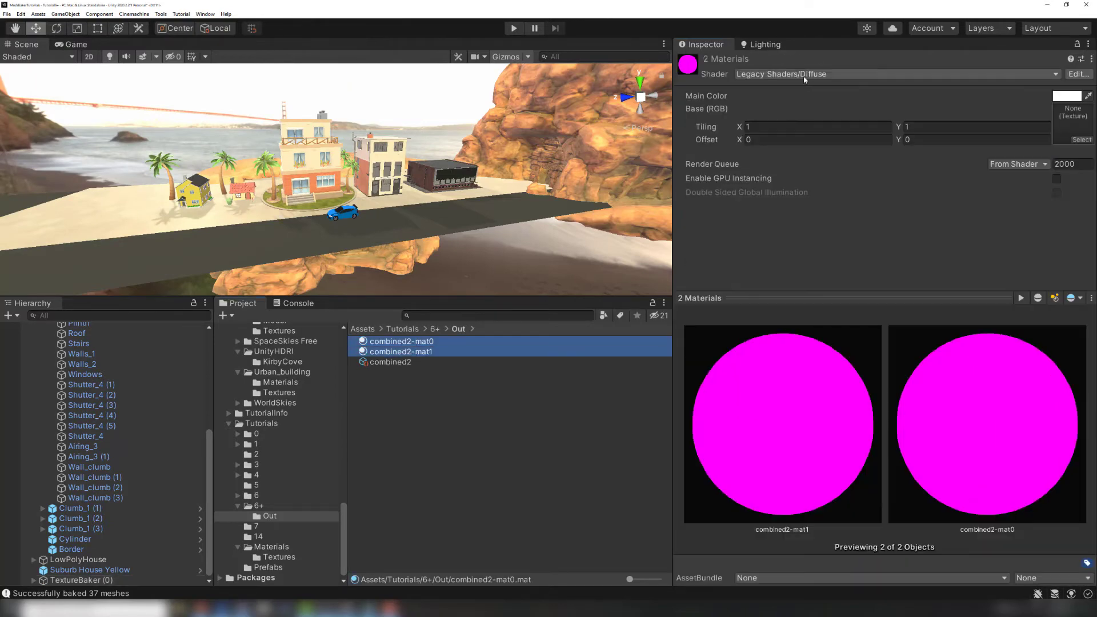
pyautogui.click(81, 579)
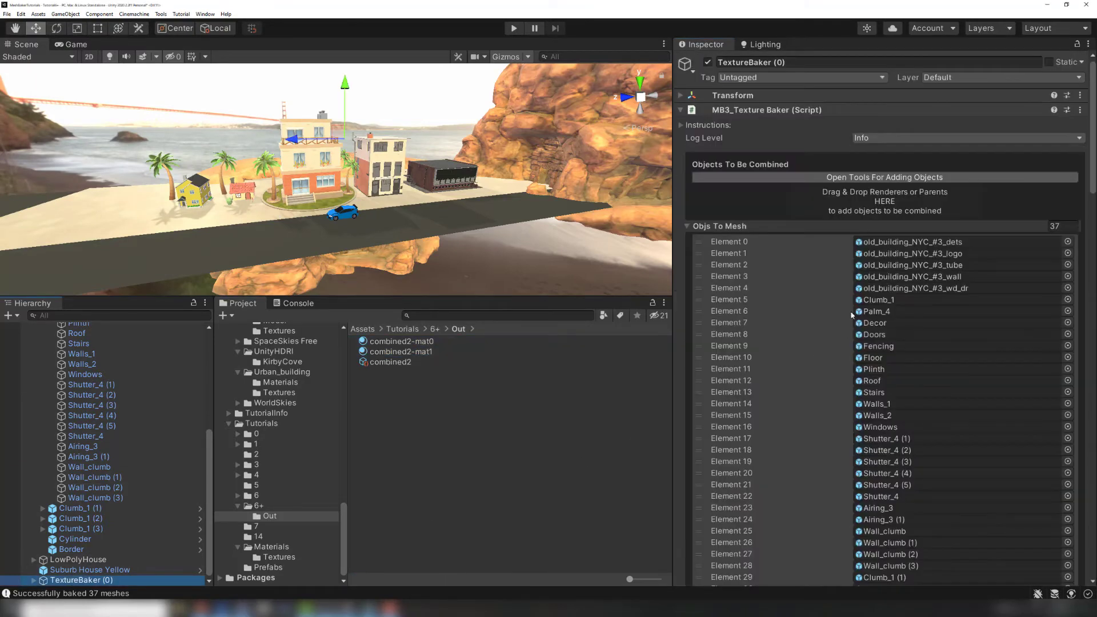
pyautogui.click(884, 392)
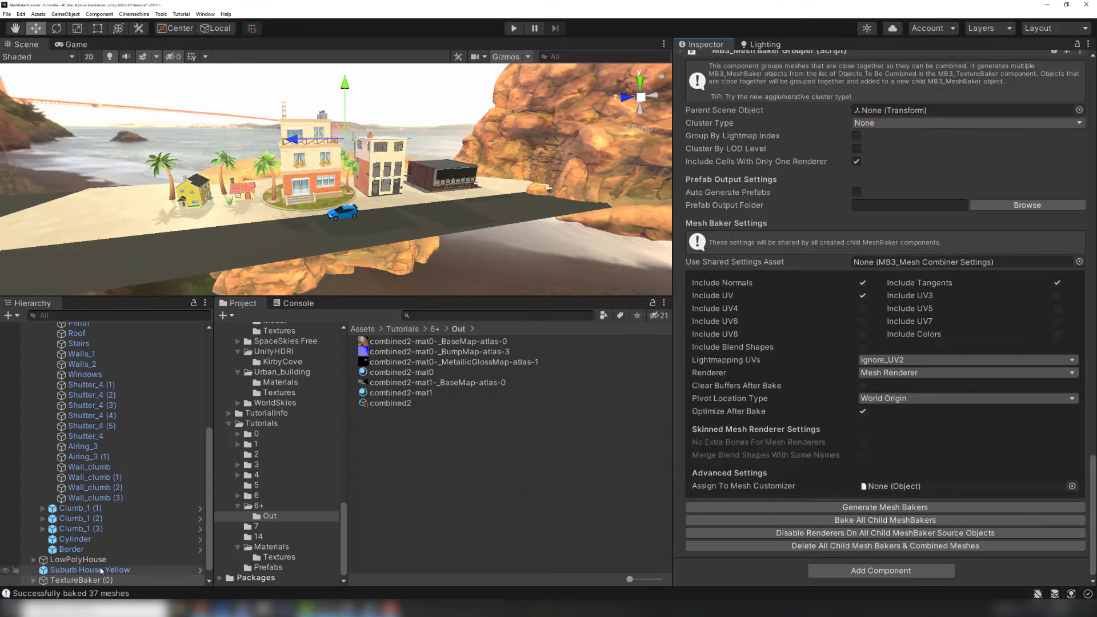
pyautogui.click(103, 580)
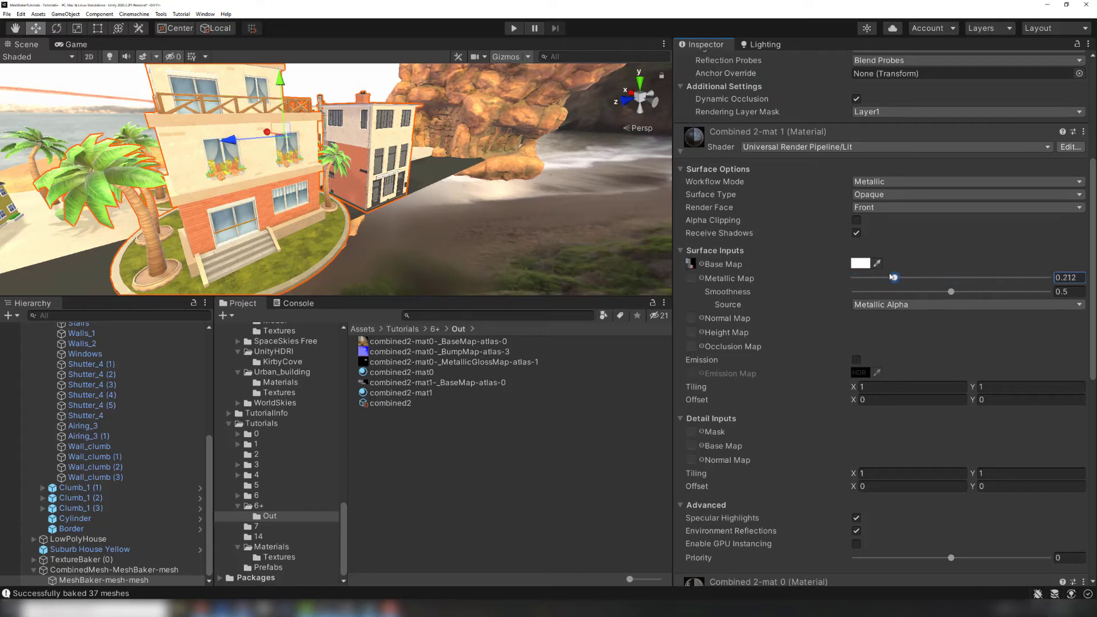
# Step: Preview the 4096×4096 combined2-mat0 base-map atlas from the Out folder
pyautogui.click(438, 342)
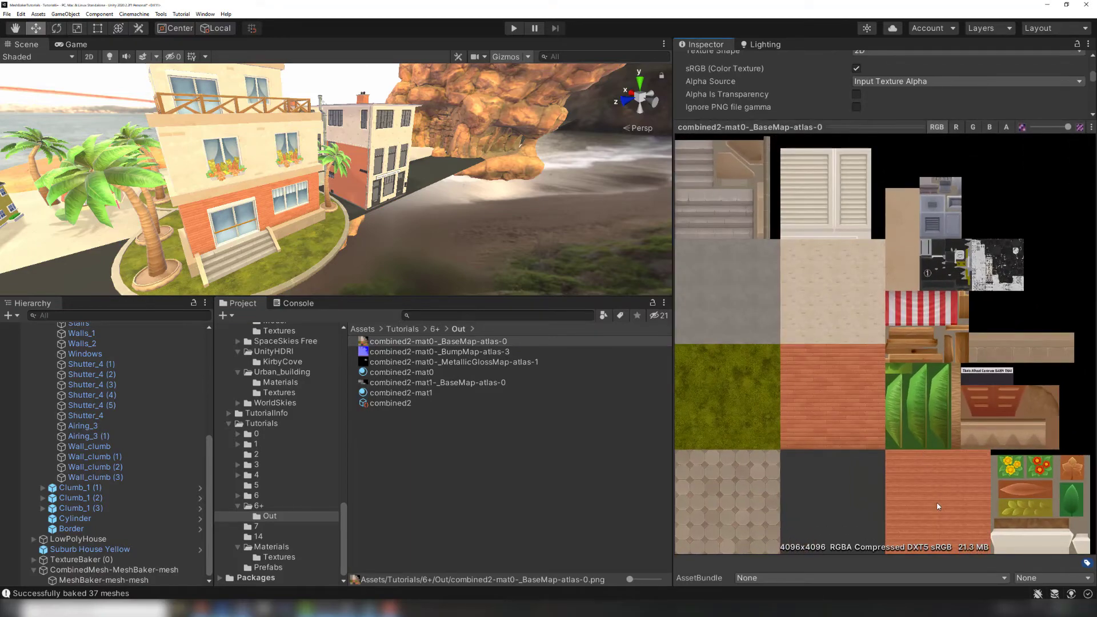
pyautogui.moveTo(954, 500)
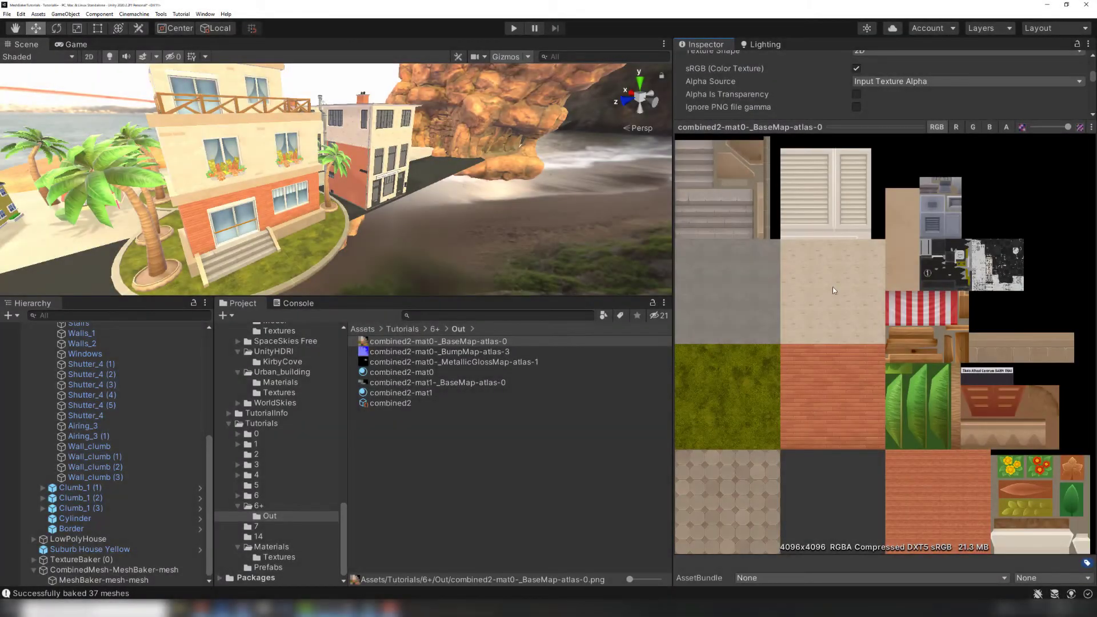
pyautogui.moveTo(760, 276)
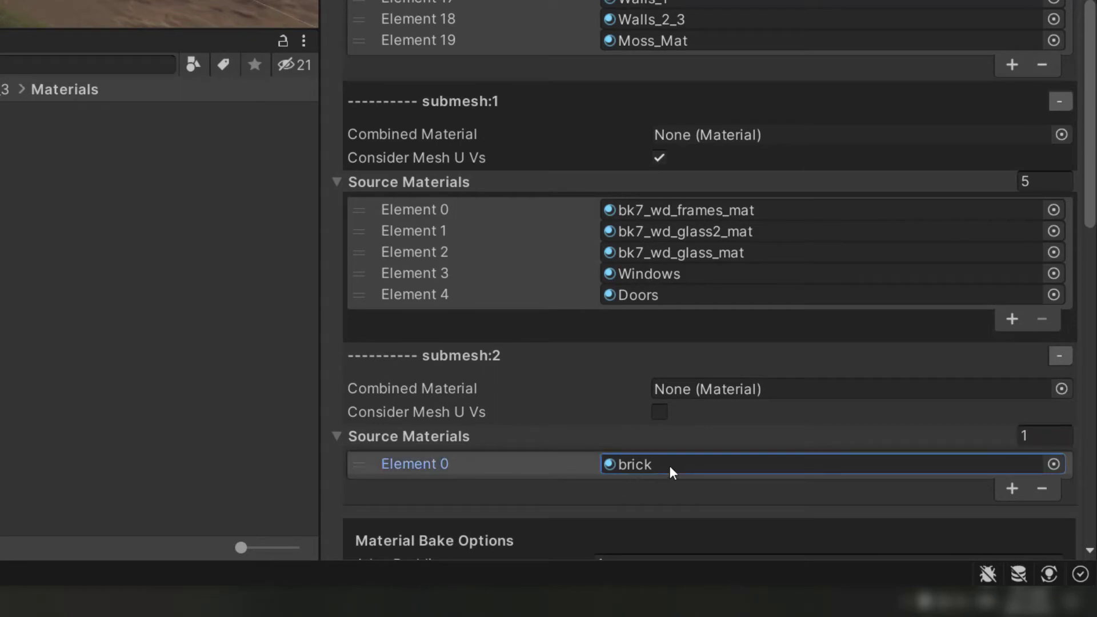
pyautogui.moveTo(673, 473)
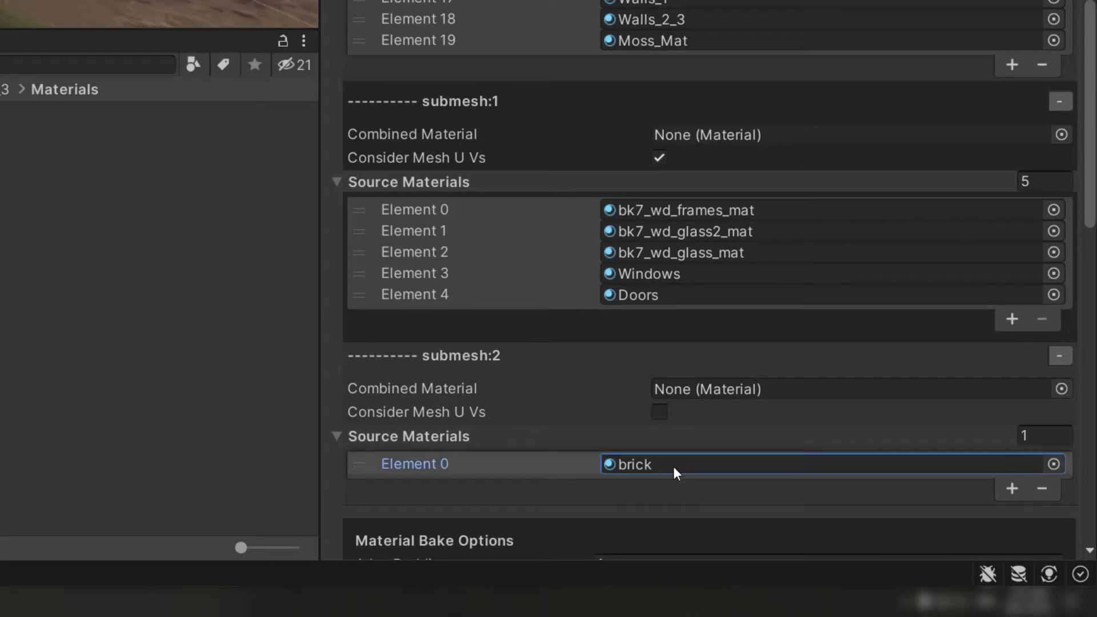
pyautogui.moveTo(724, 475)
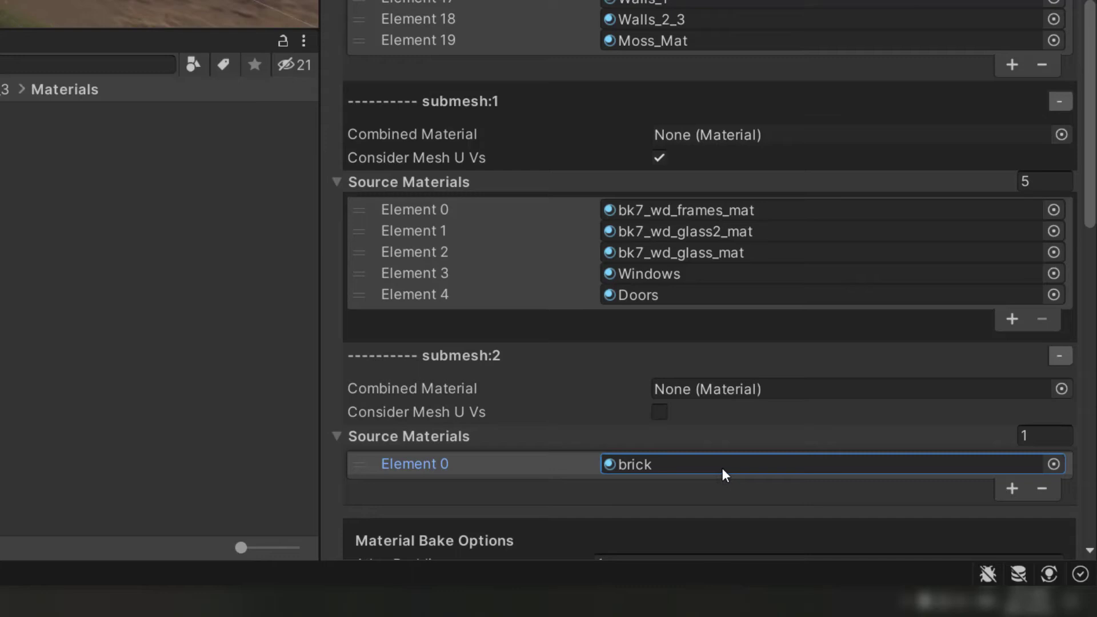
pyautogui.moveTo(684, 442)
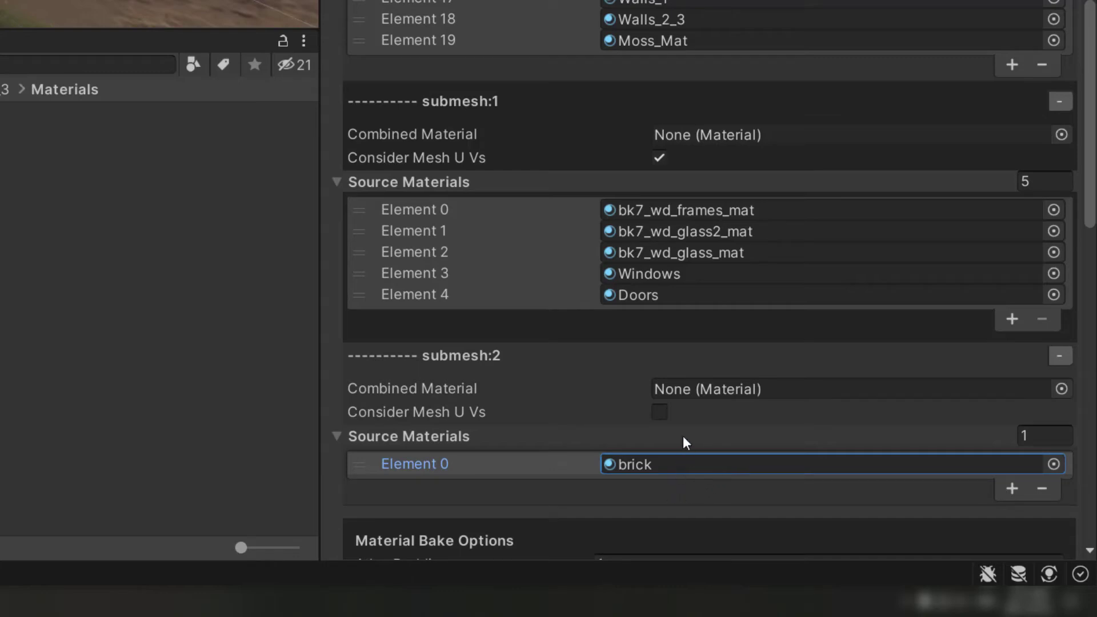
pyautogui.moveTo(684, 421)
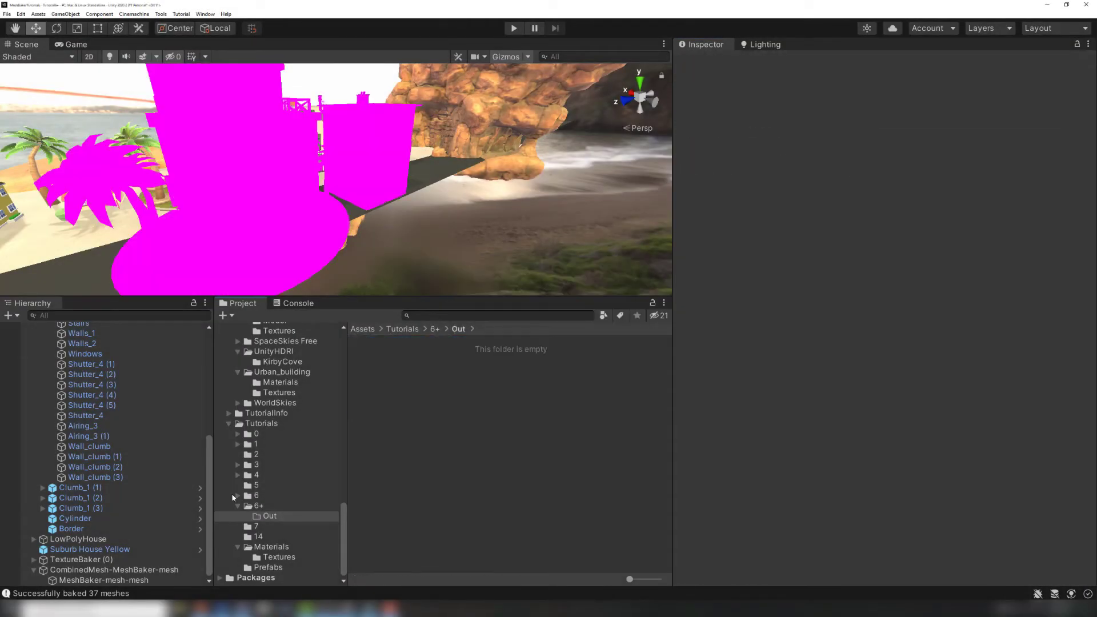
# Step: Select TextureBaker (0) and save a new combined3 bake result into the Out folder
pyautogui.click(81, 580)
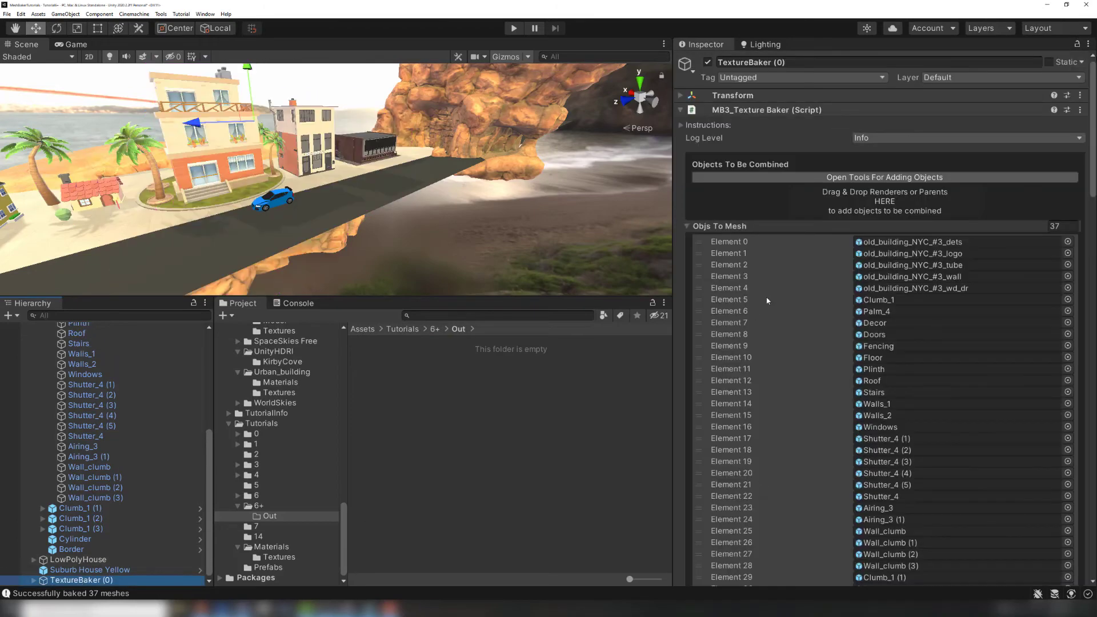
pyautogui.scroll(-3)
pyautogui.write('com')
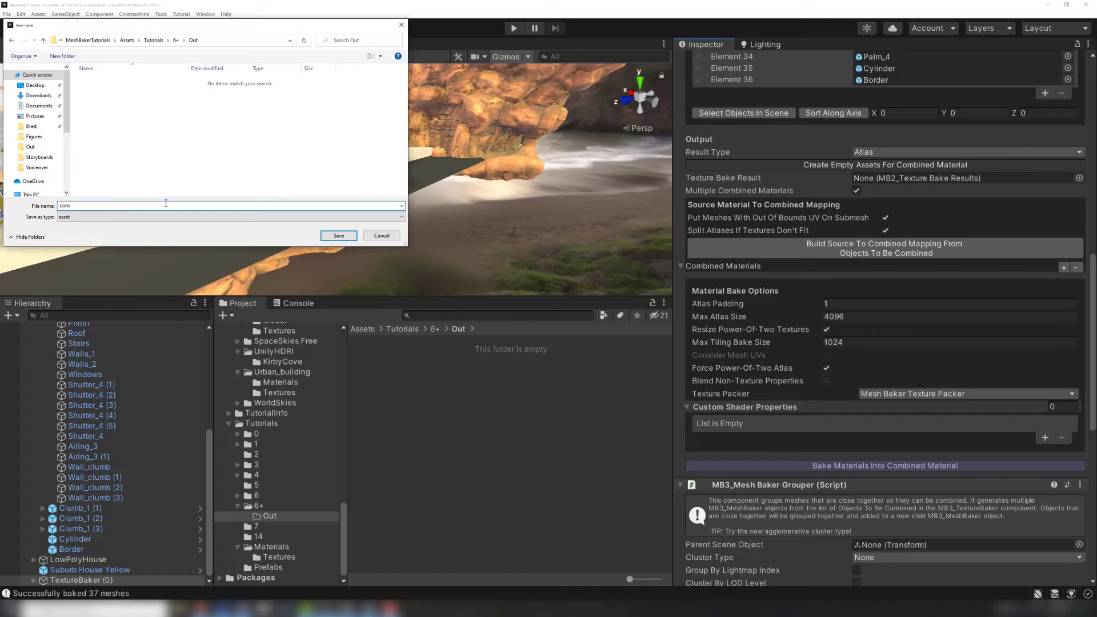
pyautogui.click(338, 235)
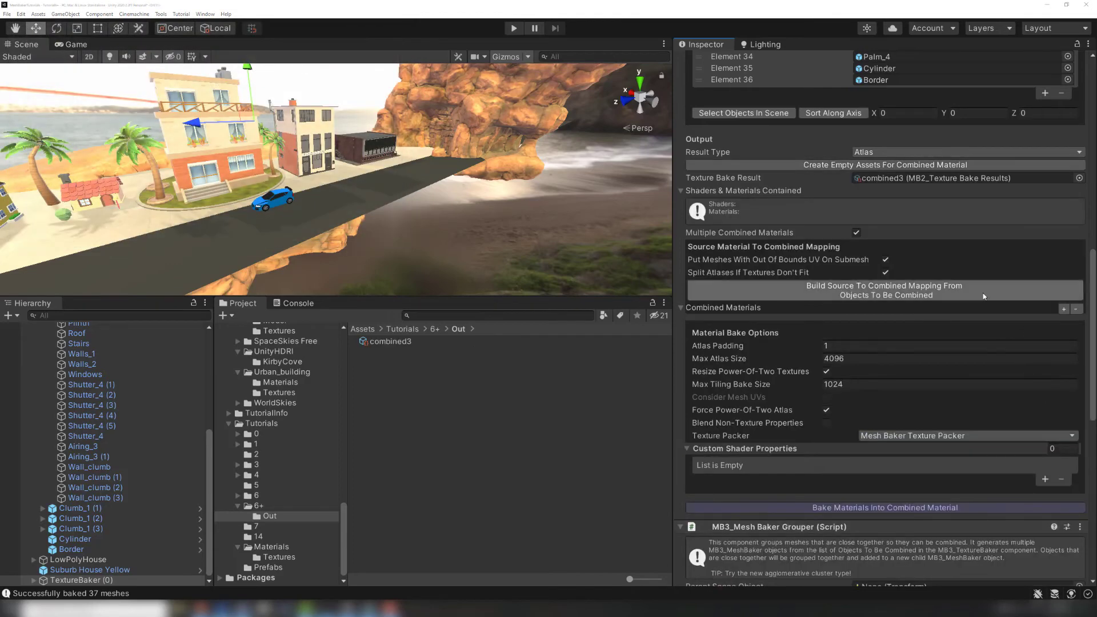
pyautogui.moveTo(972, 290)
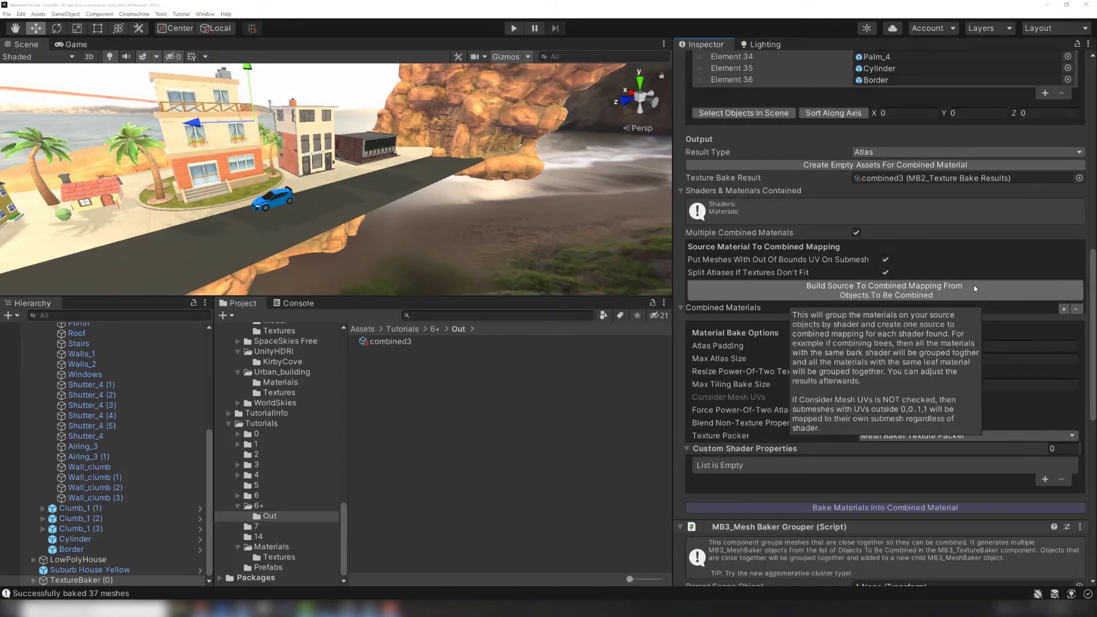
# Step: Auto-map source materials into ten submeshes, combined3-mat0 through mat9, and check the UV warnings
pyautogui.click(884, 290)
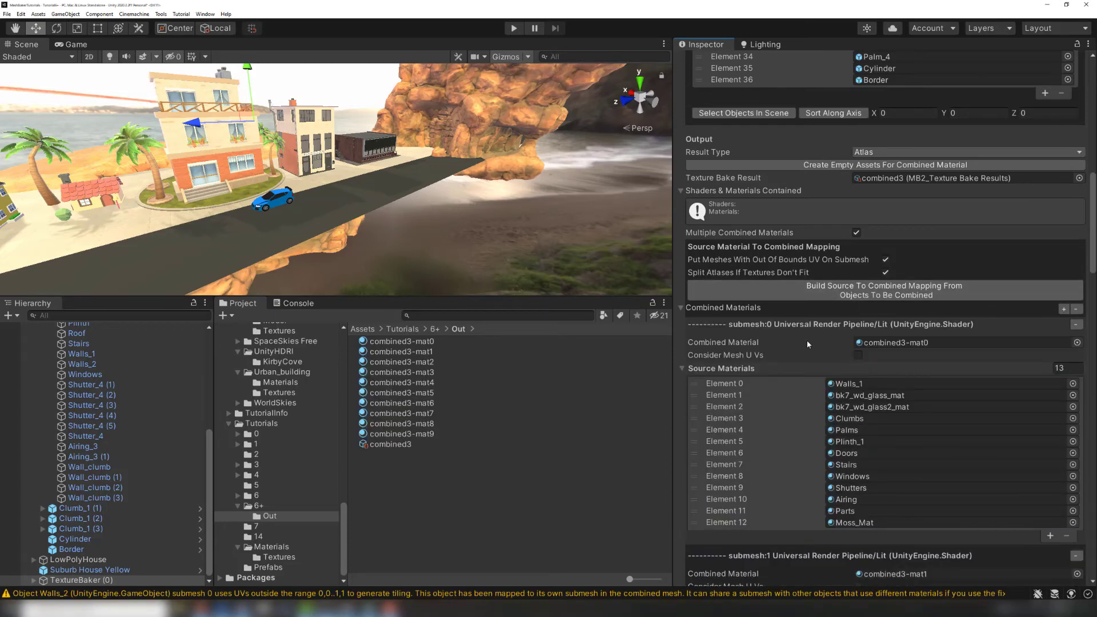
pyautogui.scroll(-3)
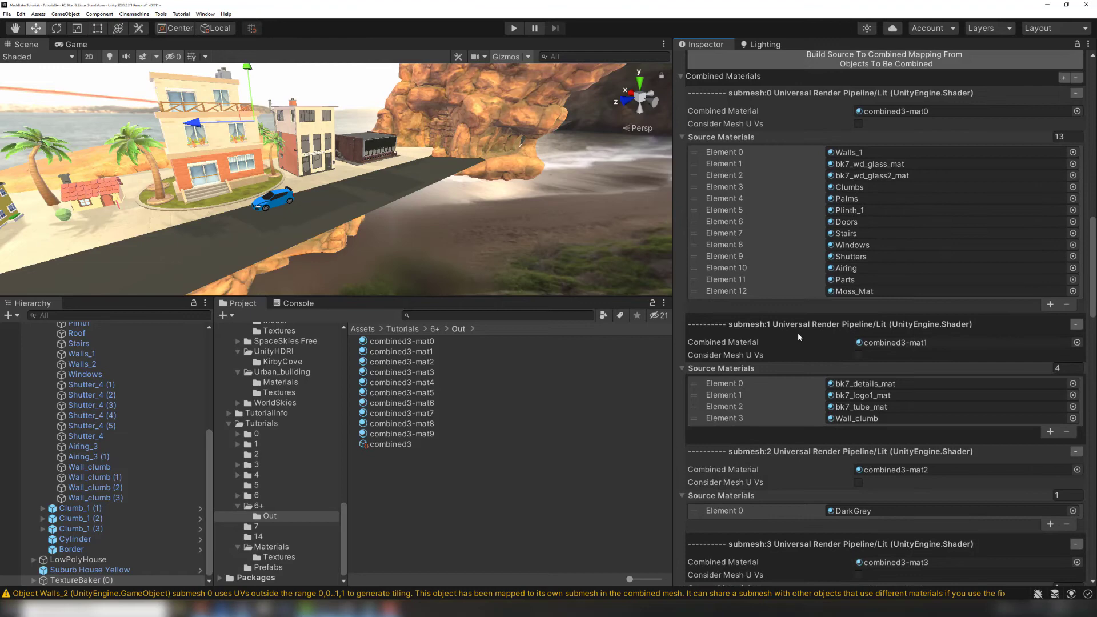
pyautogui.scroll(-3)
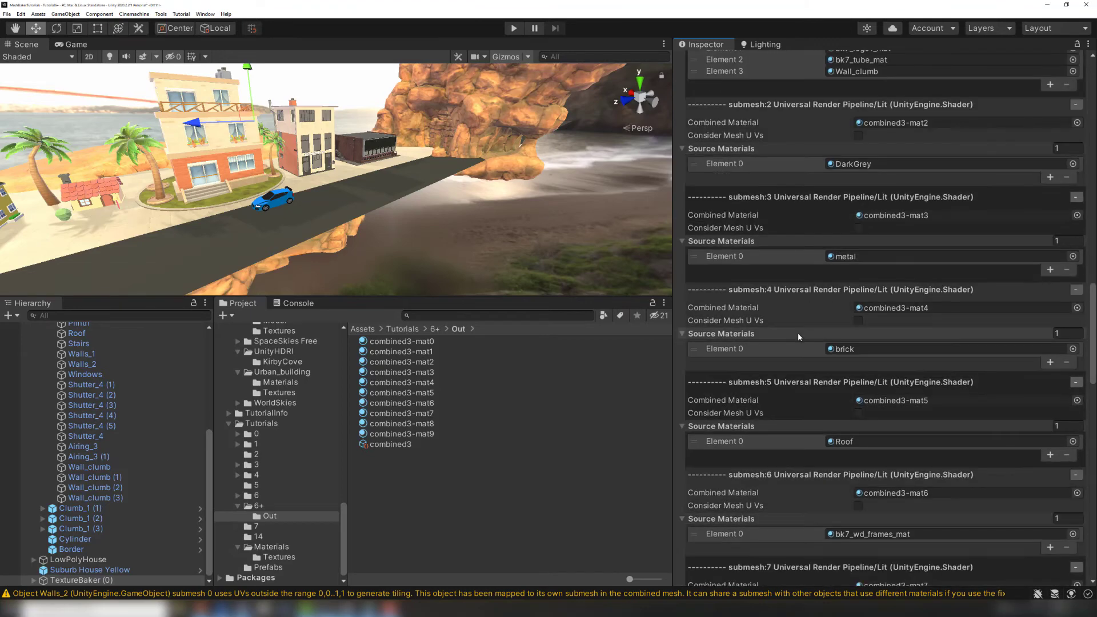
pyautogui.scroll(-3)
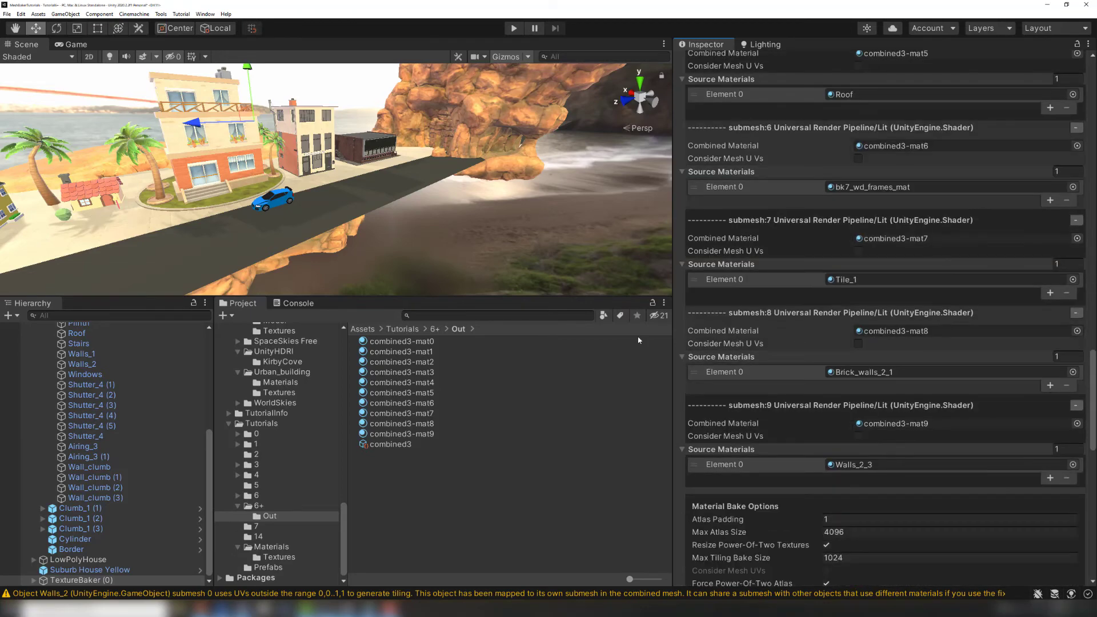
pyautogui.click(297, 303)
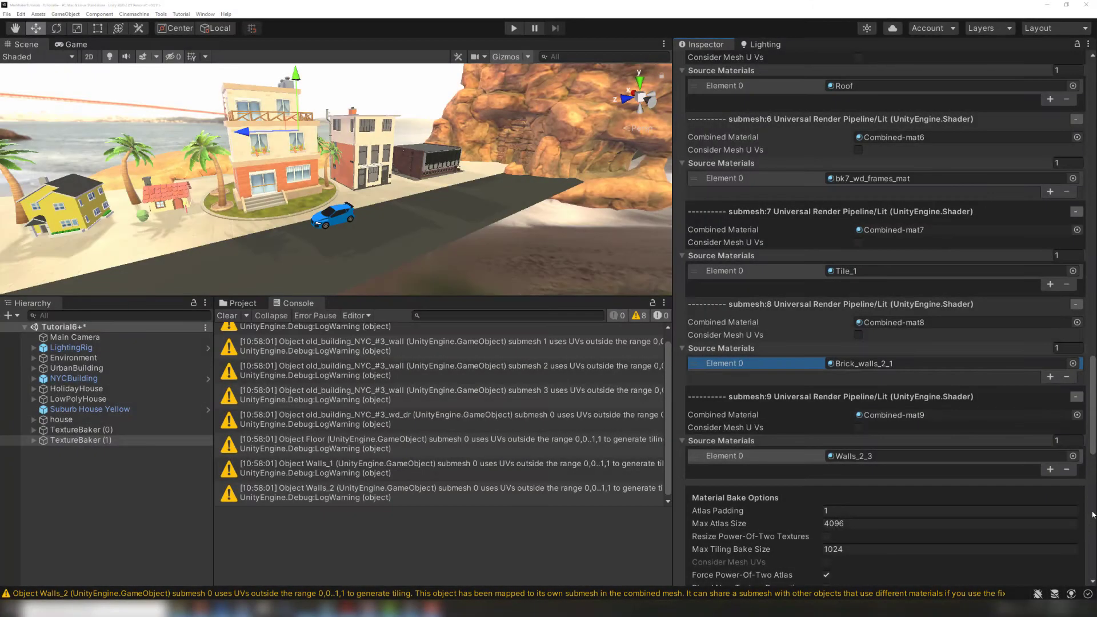
# Step: Add Walls_2_3 as a second source material in submesh 8 and bake the combined material atlases
pyautogui.click(1050, 377)
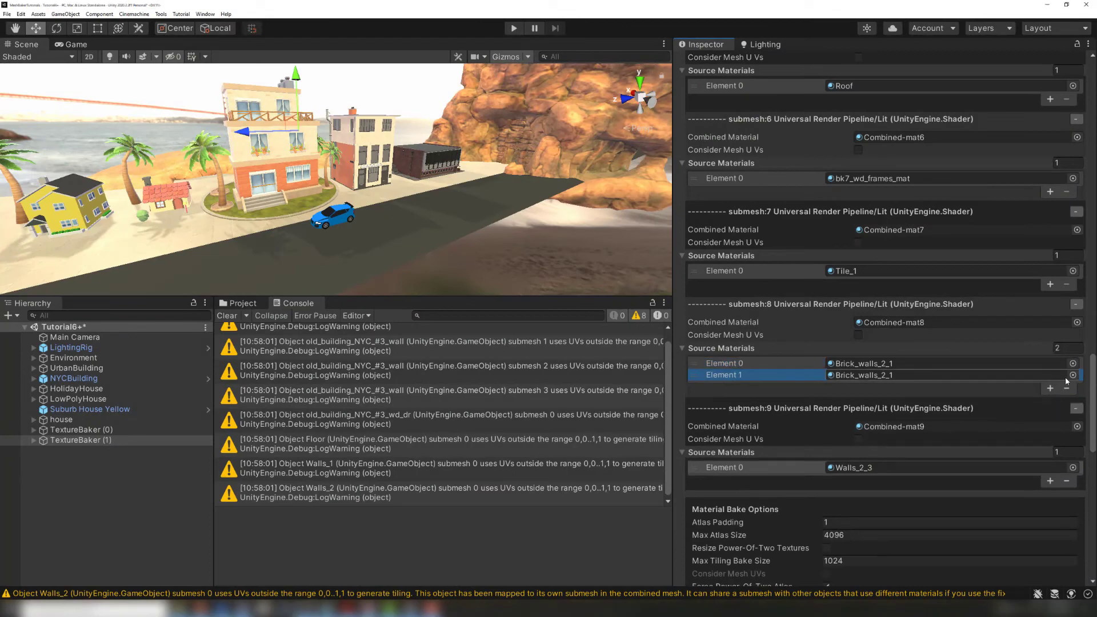
pyautogui.click(1071, 374)
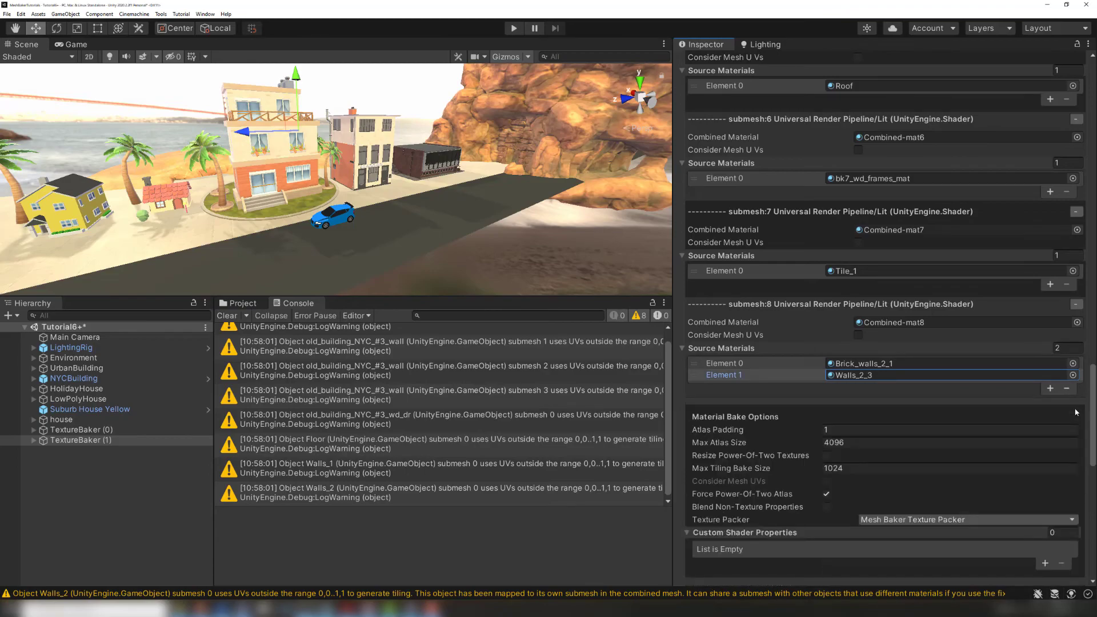
pyautogui.click(884, 333)
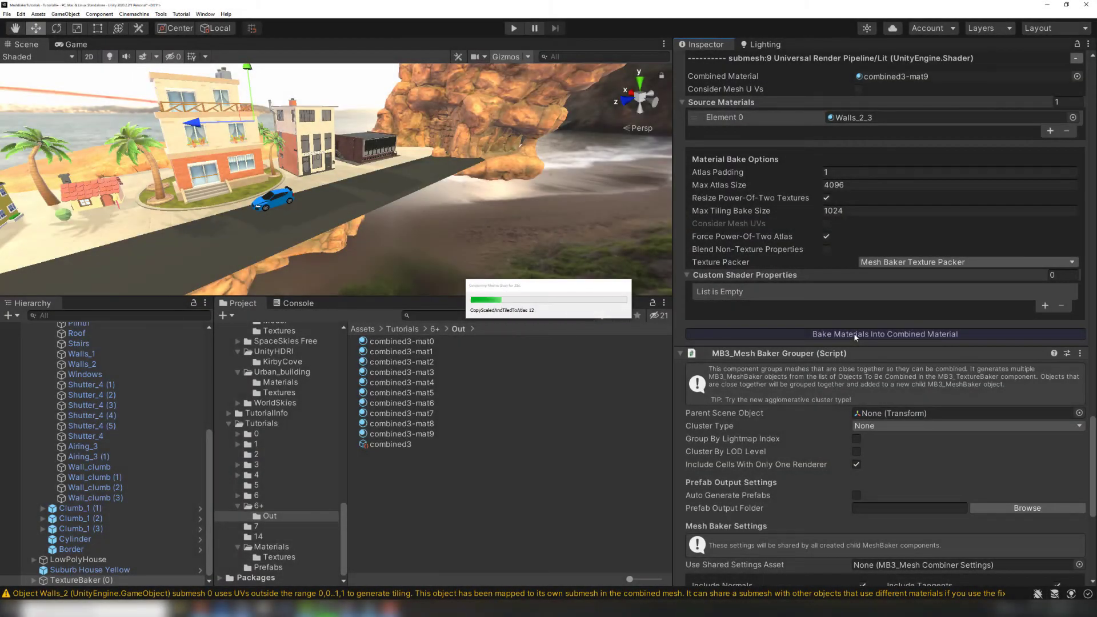
# Step: Preview the combined3-mat0 and combined3-mat1 _BaseMap atlases in the Out folder
pyautogui.click(884, 333)
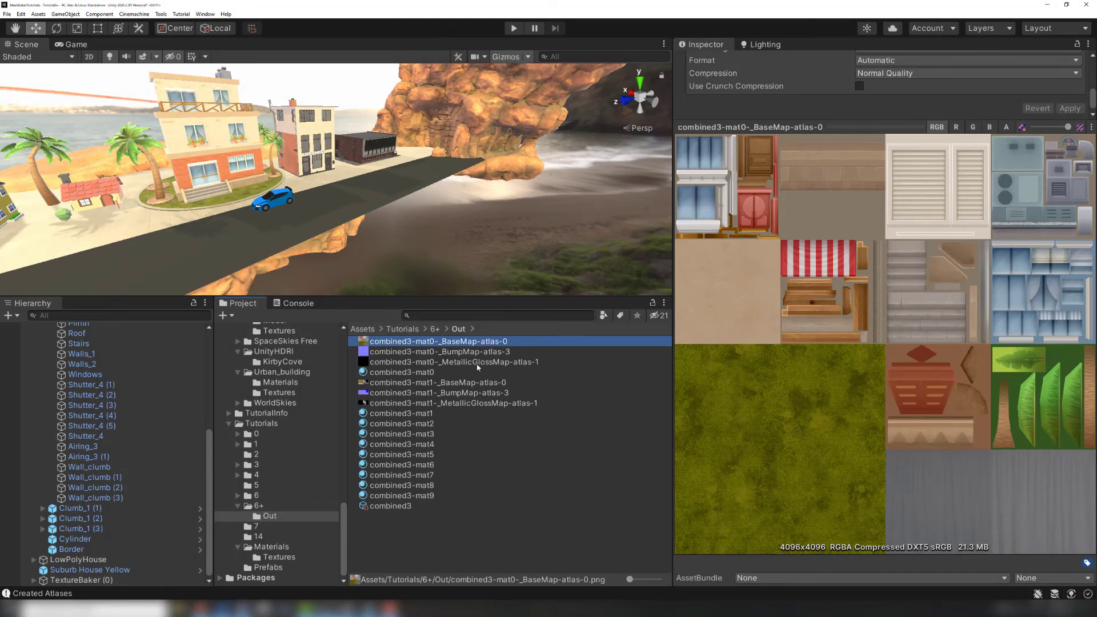
pyautogui.click(436, 383)
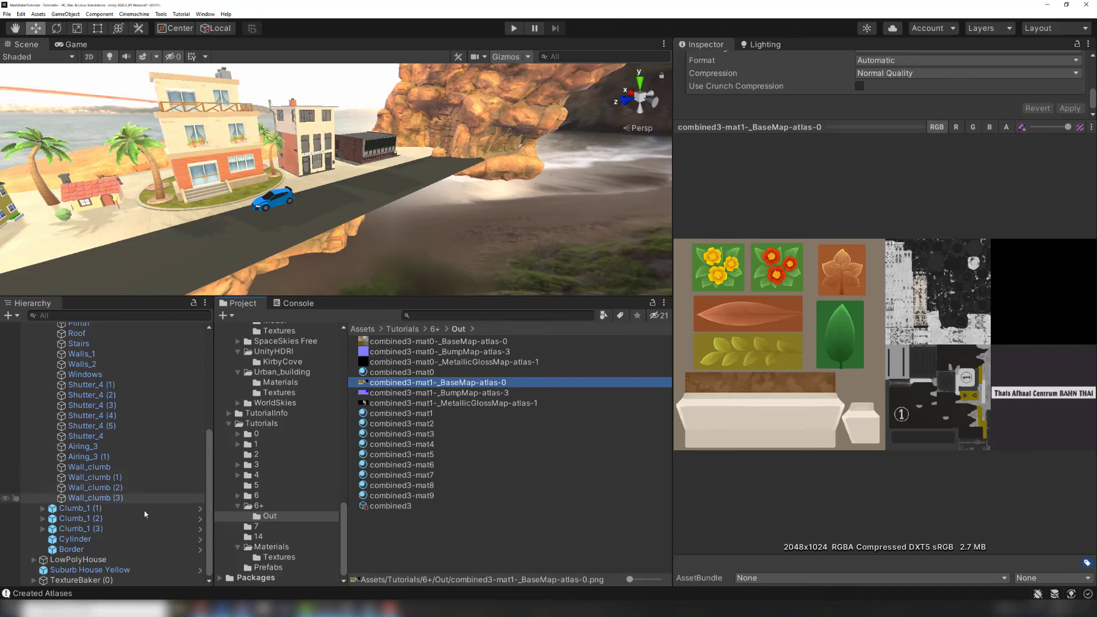
pyautogui.click(81, 580)
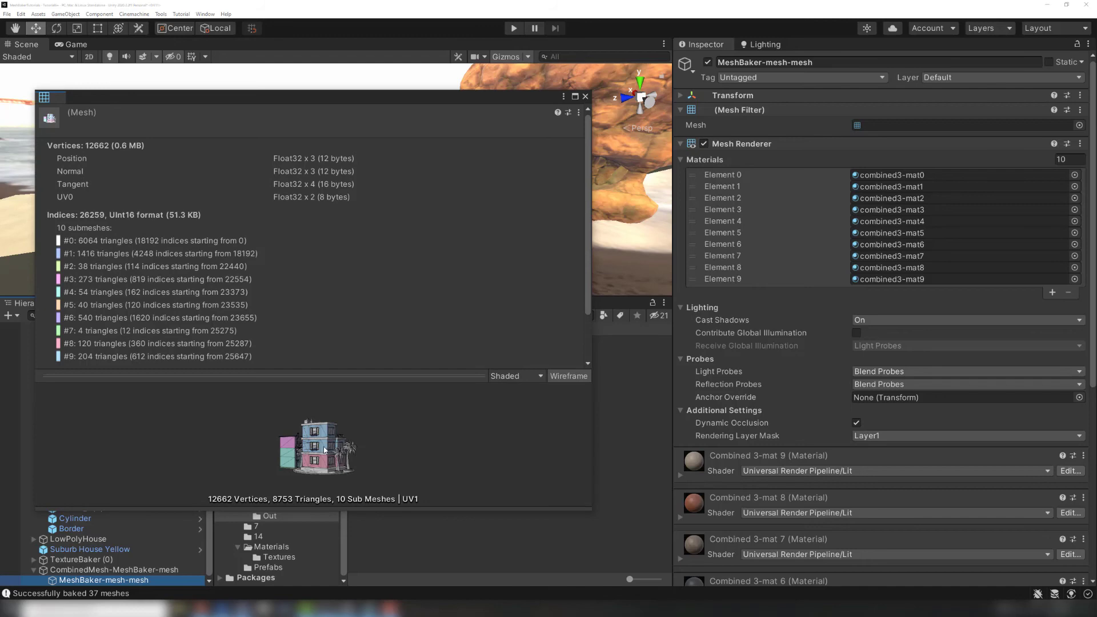
pyautogui.moveTo(379, 417)
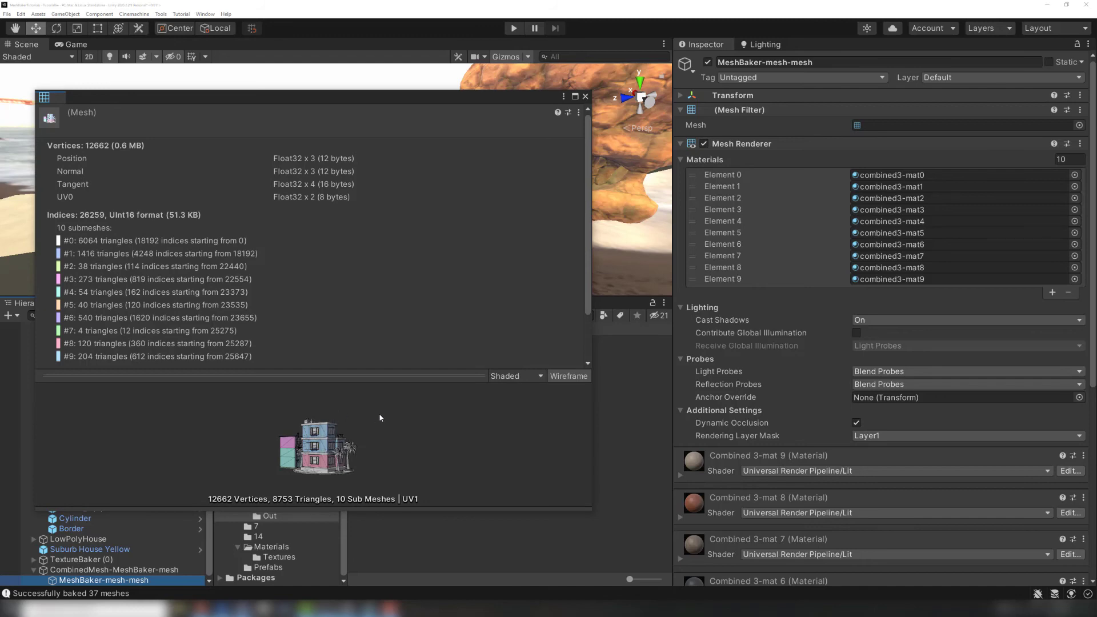
pyautogui.moveTo(402, 446)
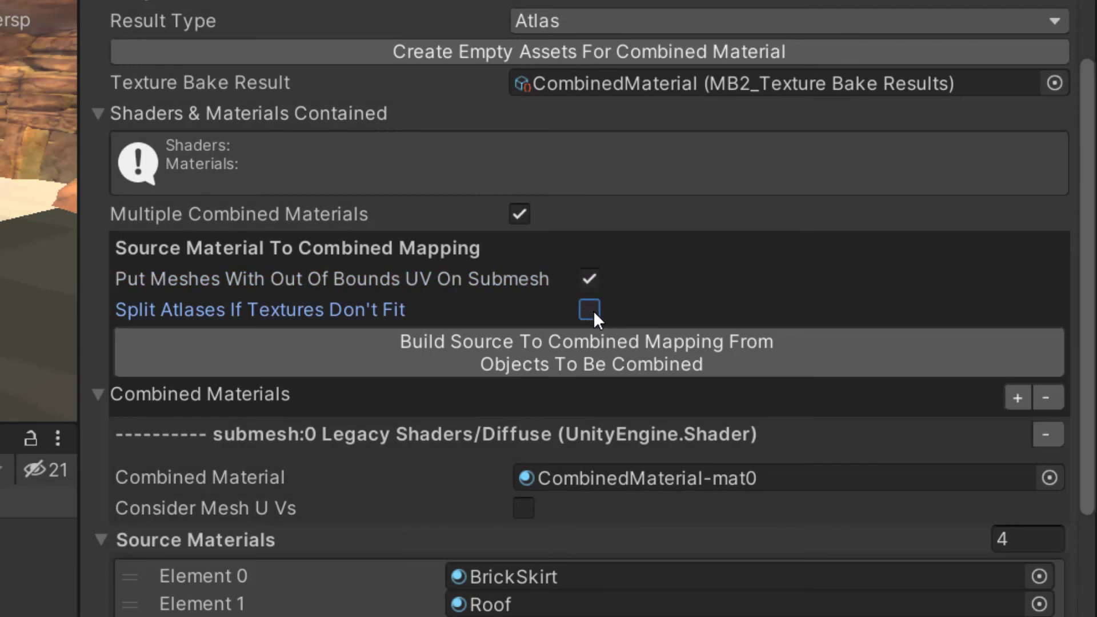
pyautogui.moveTo(680, 294)
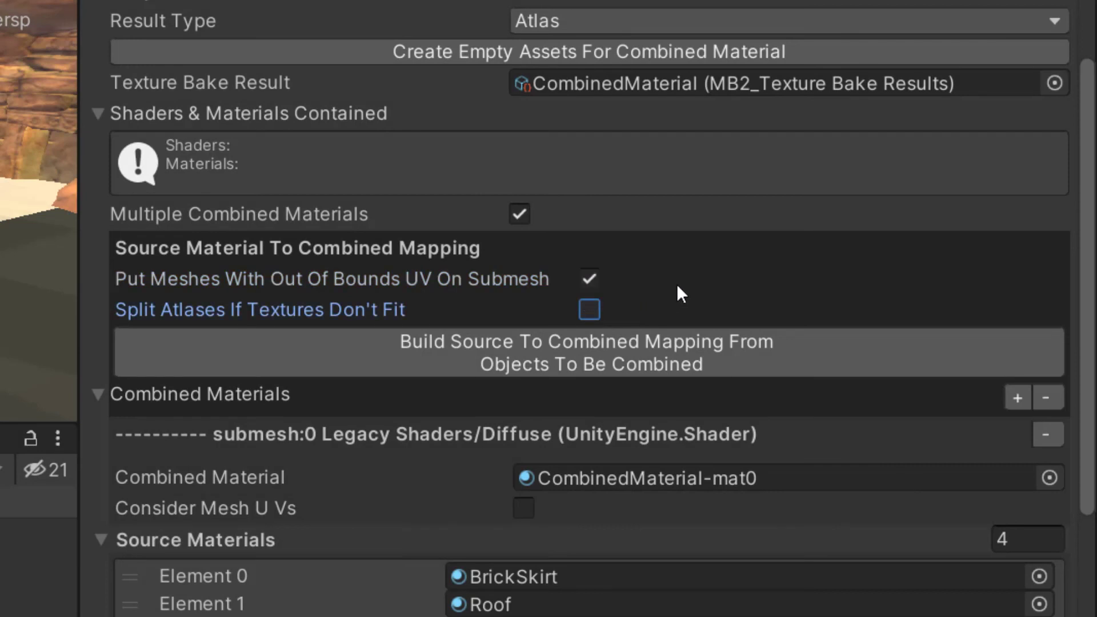